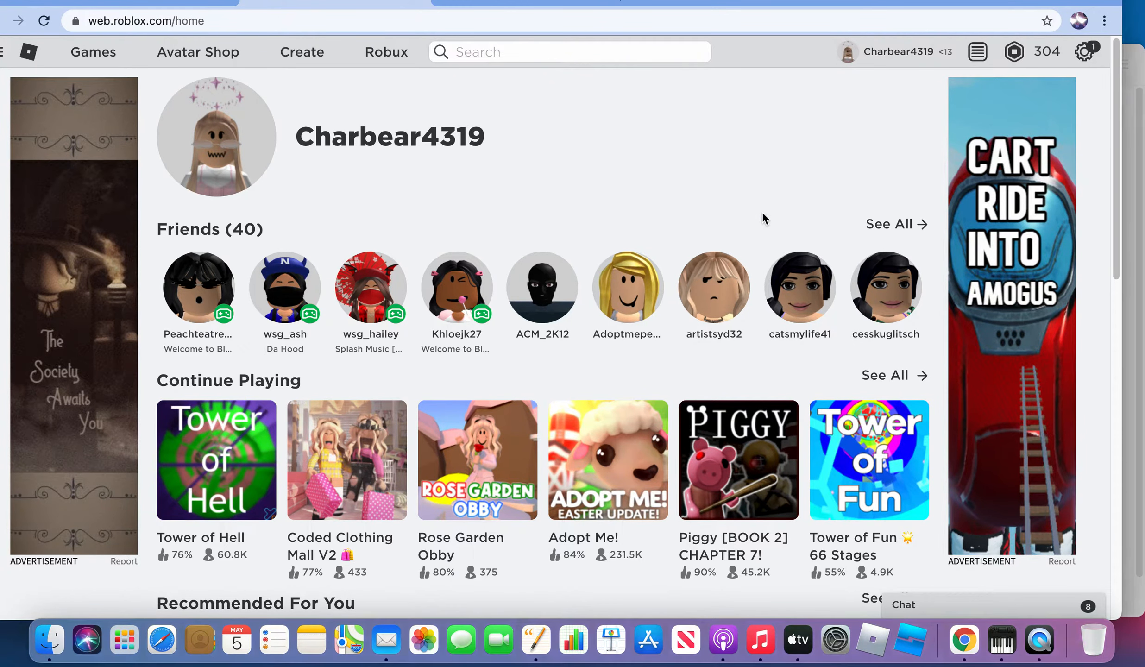
pyautogui.click(888, 223)
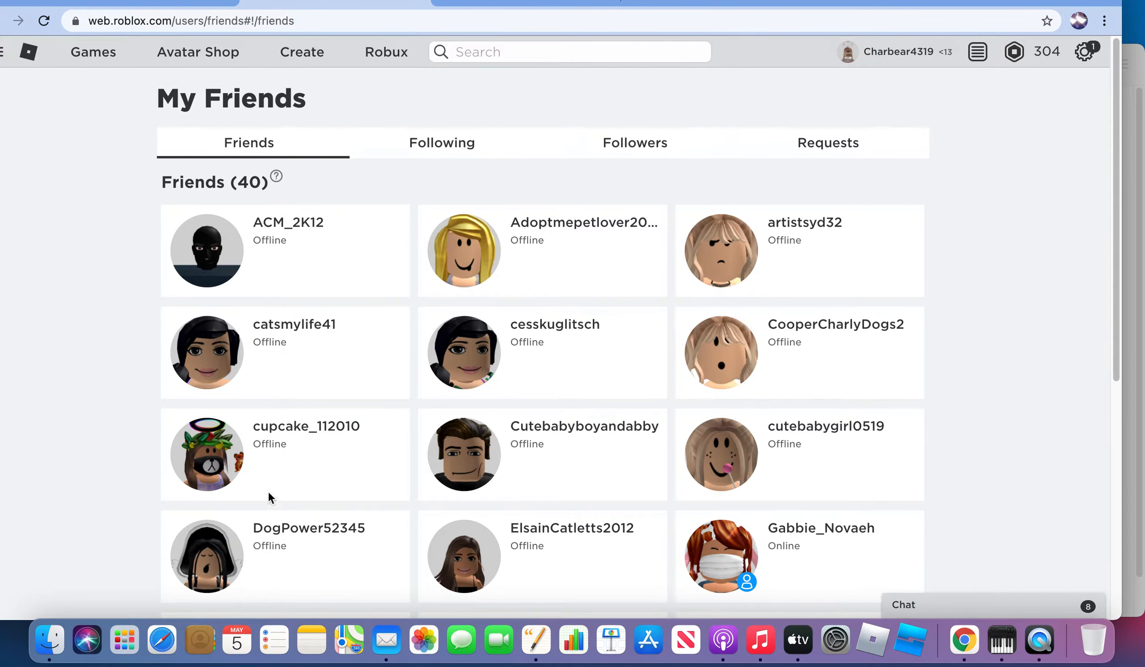
pyautogui.click(207, 455)
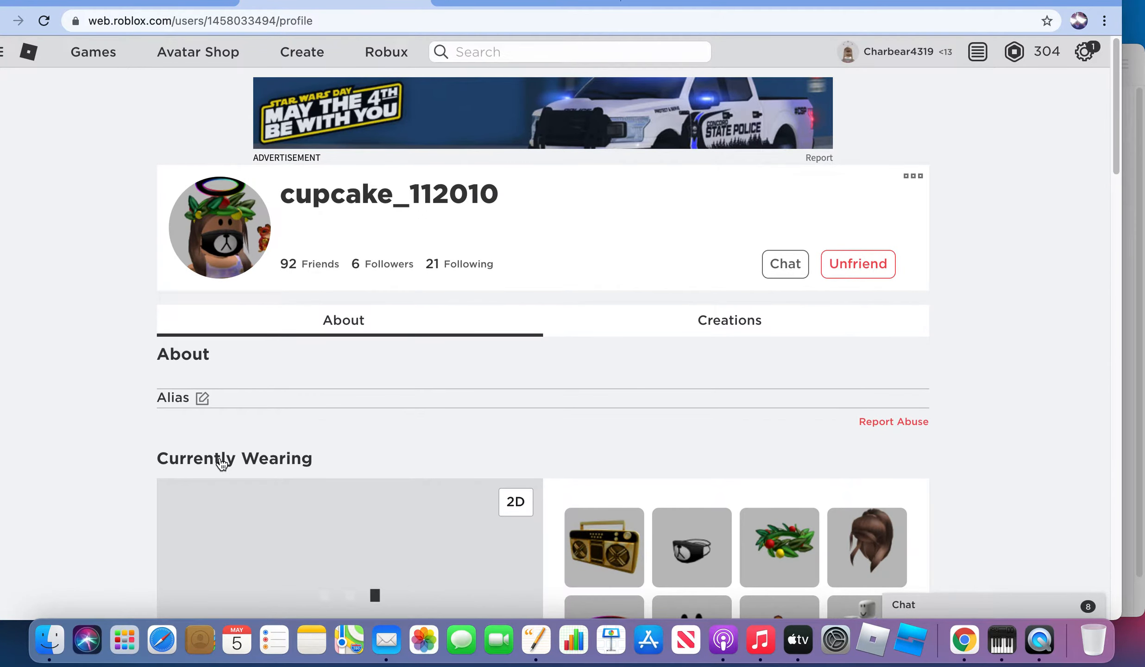
pyautogui.scroll(-3)
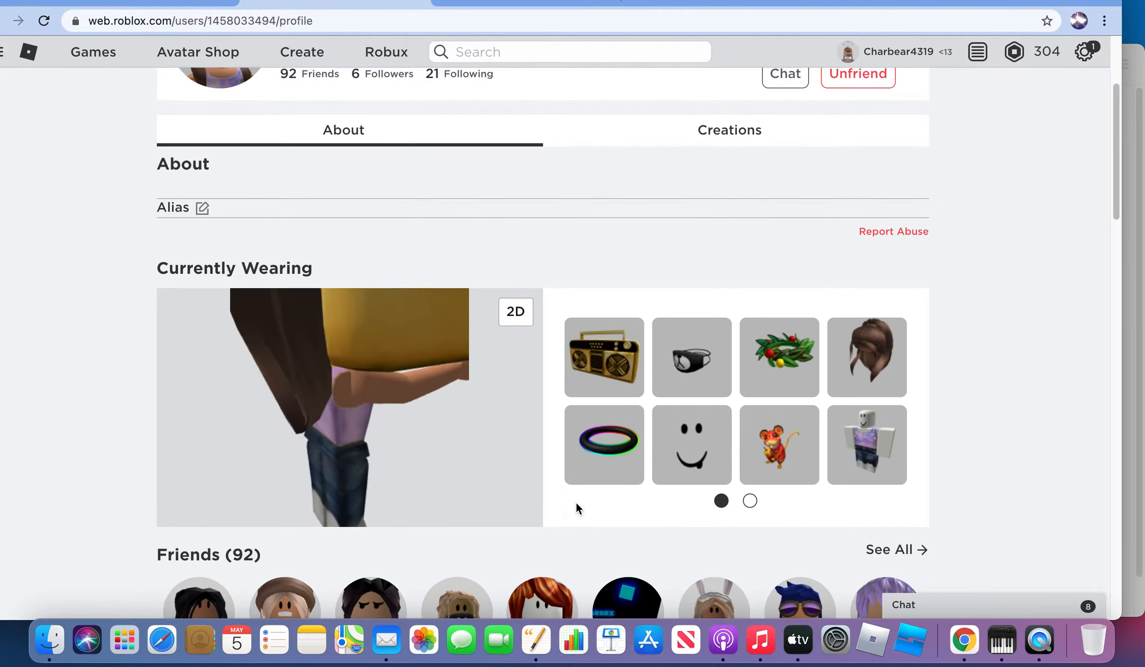
pyautogui.scroll(-3)
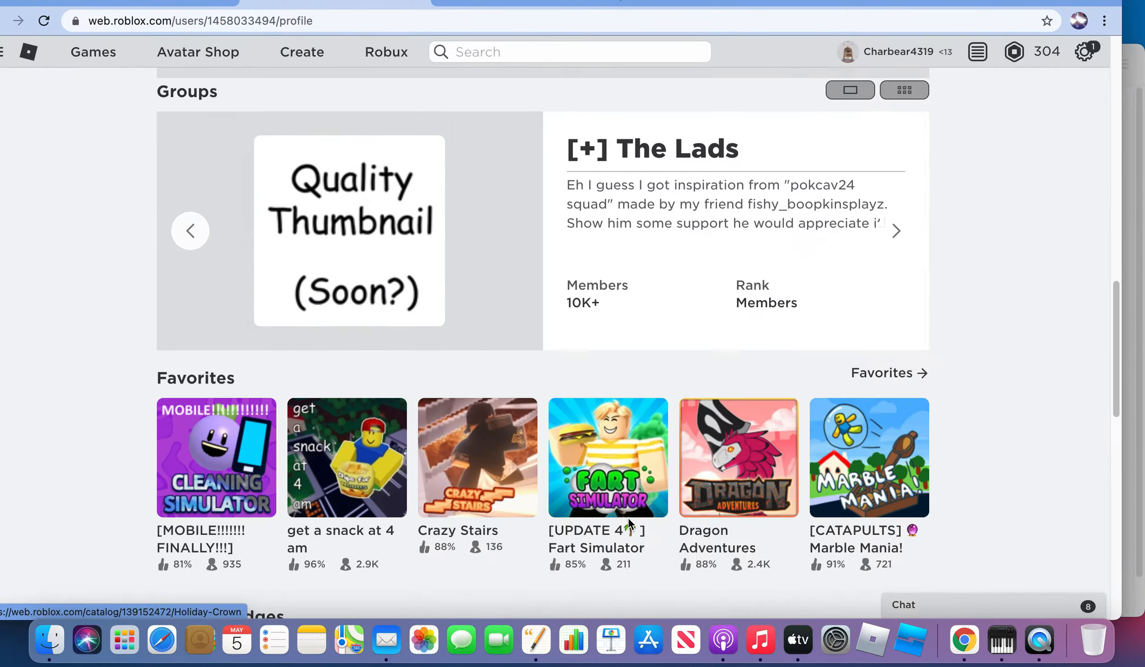
pyautogui.scroll(-3)
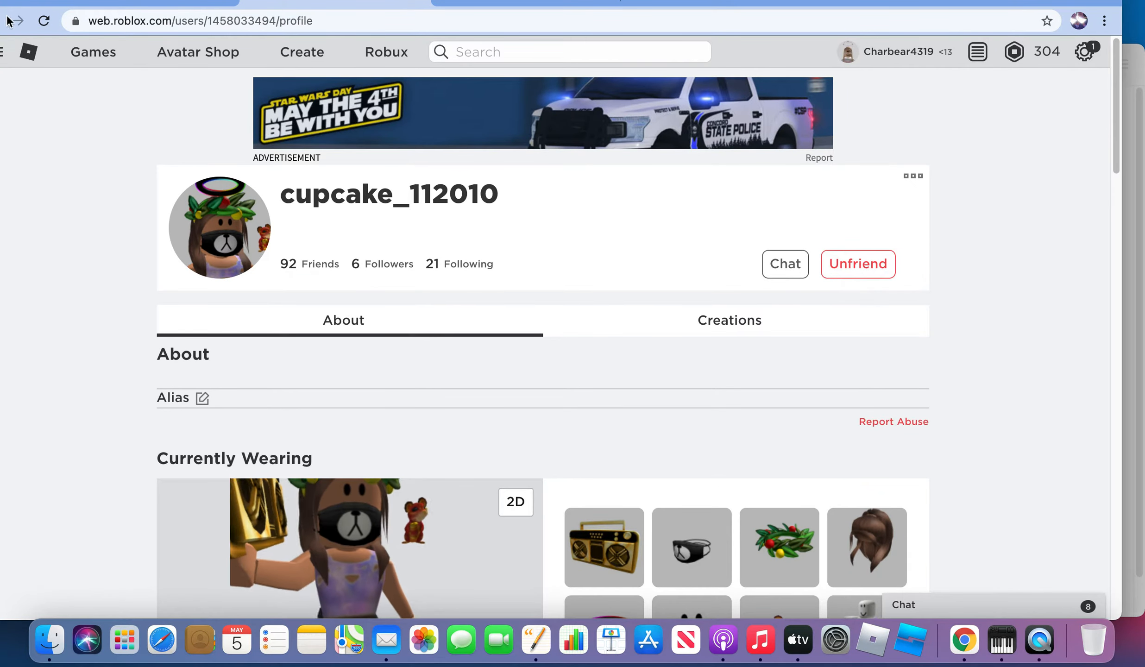
pyautogui.click(29, 52)
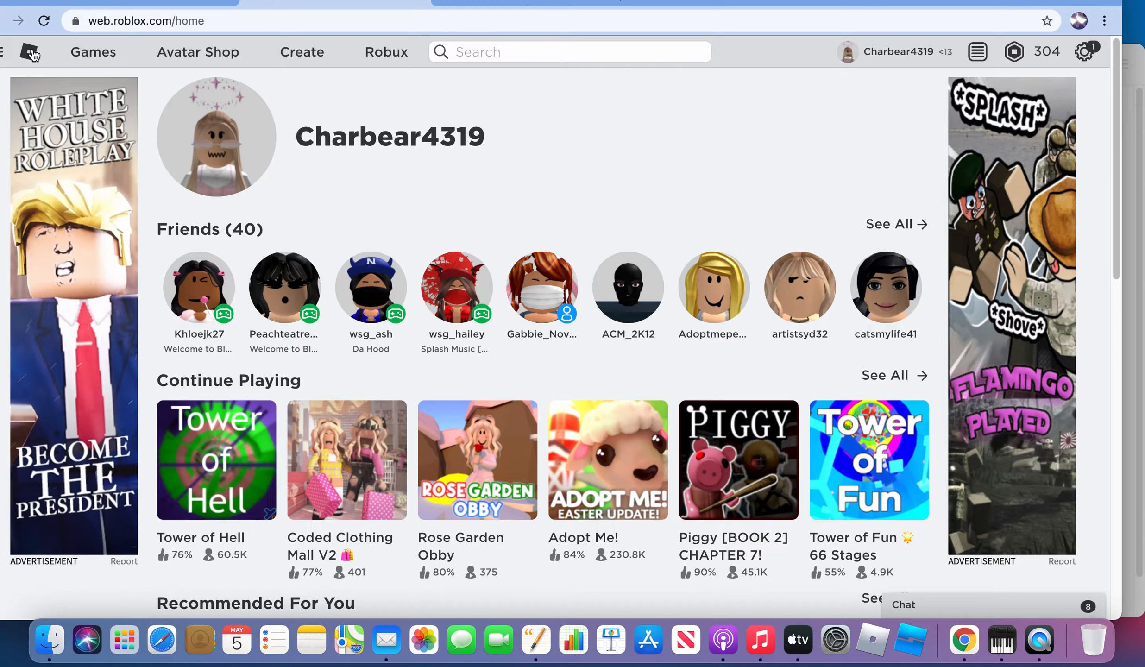
pyautogui.click(890, 224)
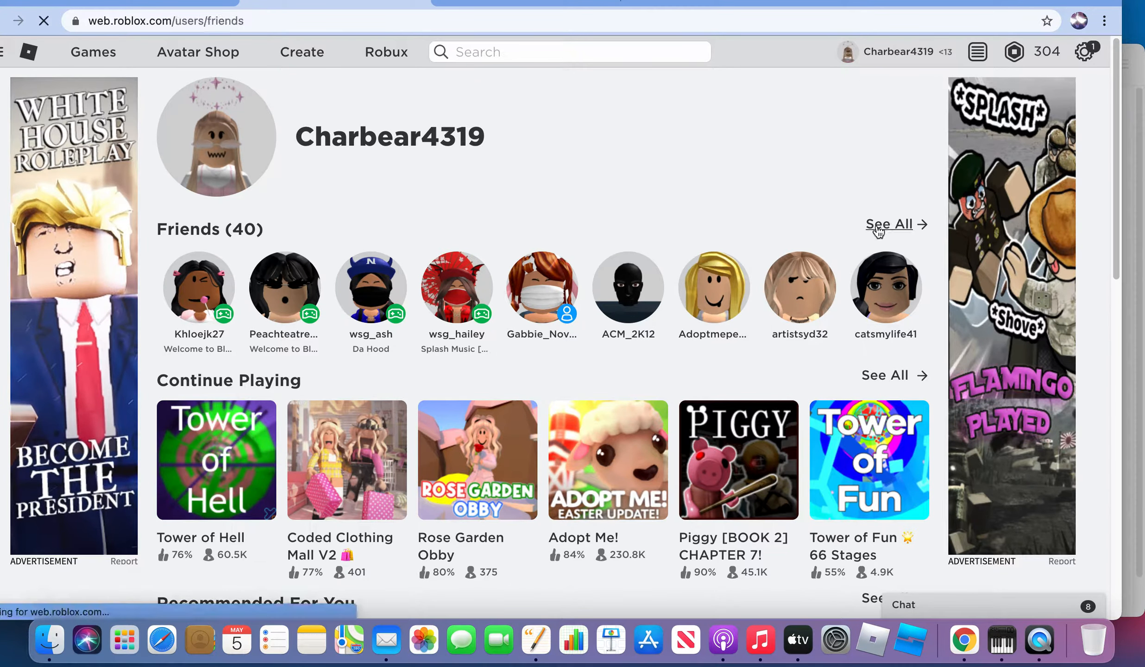
pyautogui.click(889, 224)
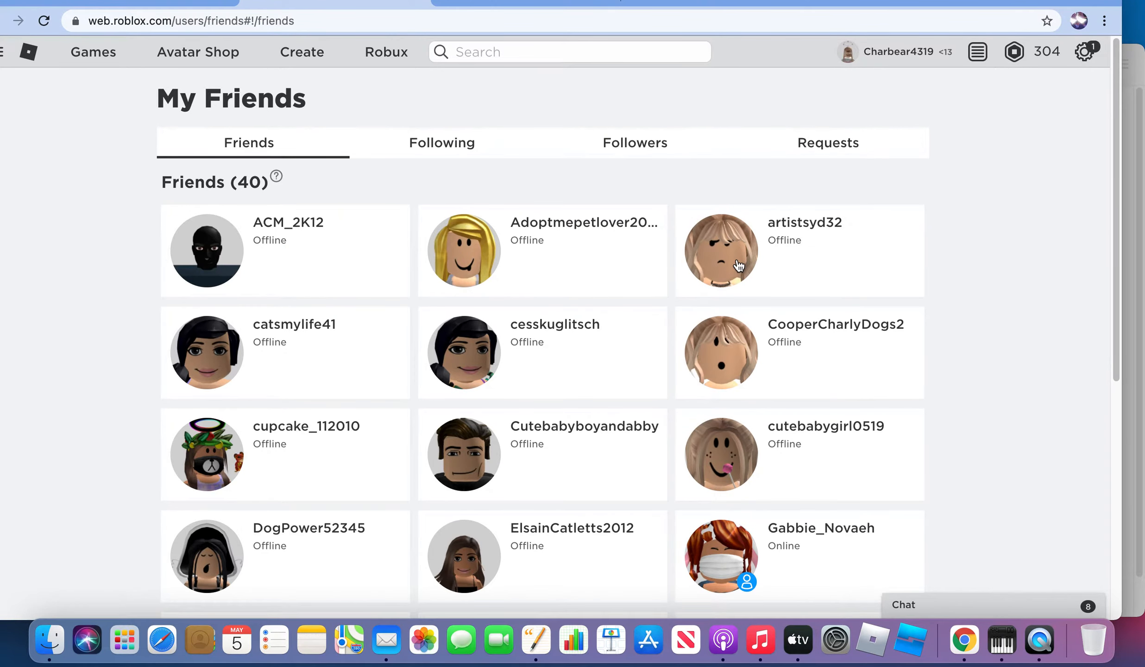
pyautogui.scroll(-3)
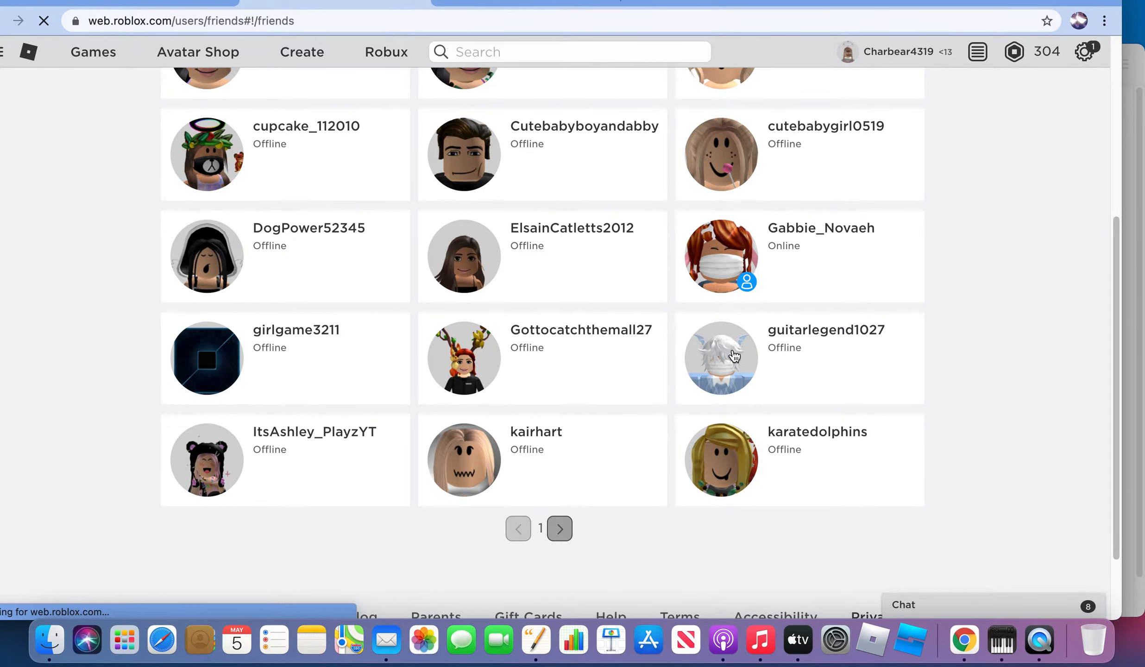
pyautogui.click(720, 358)
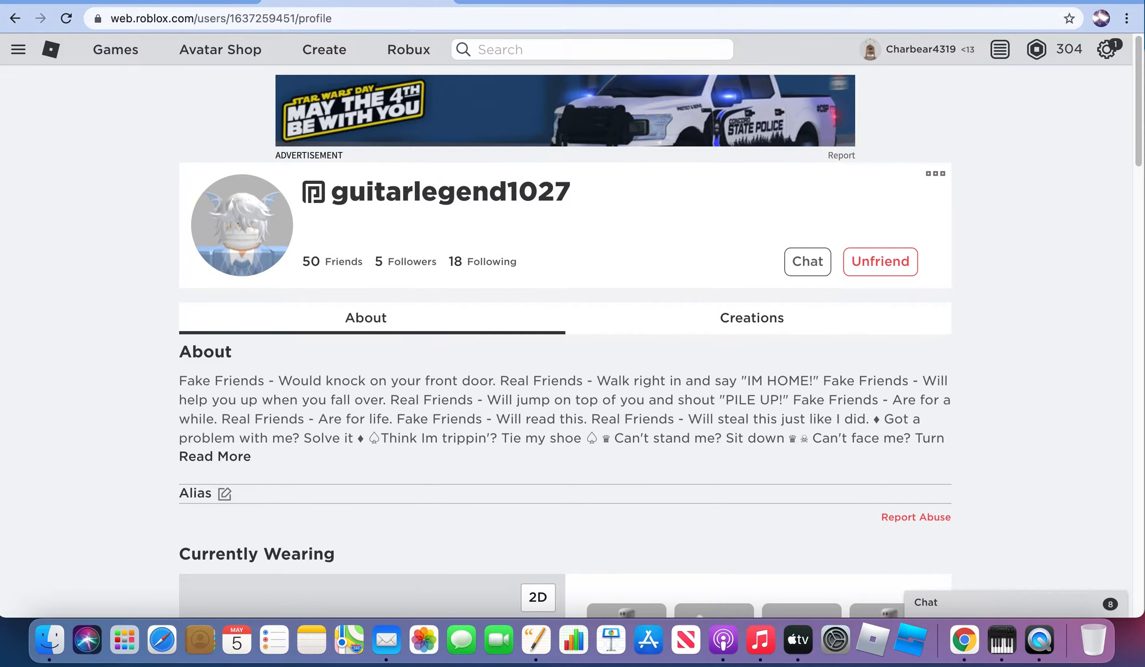
pyautogui.click(15, 18)
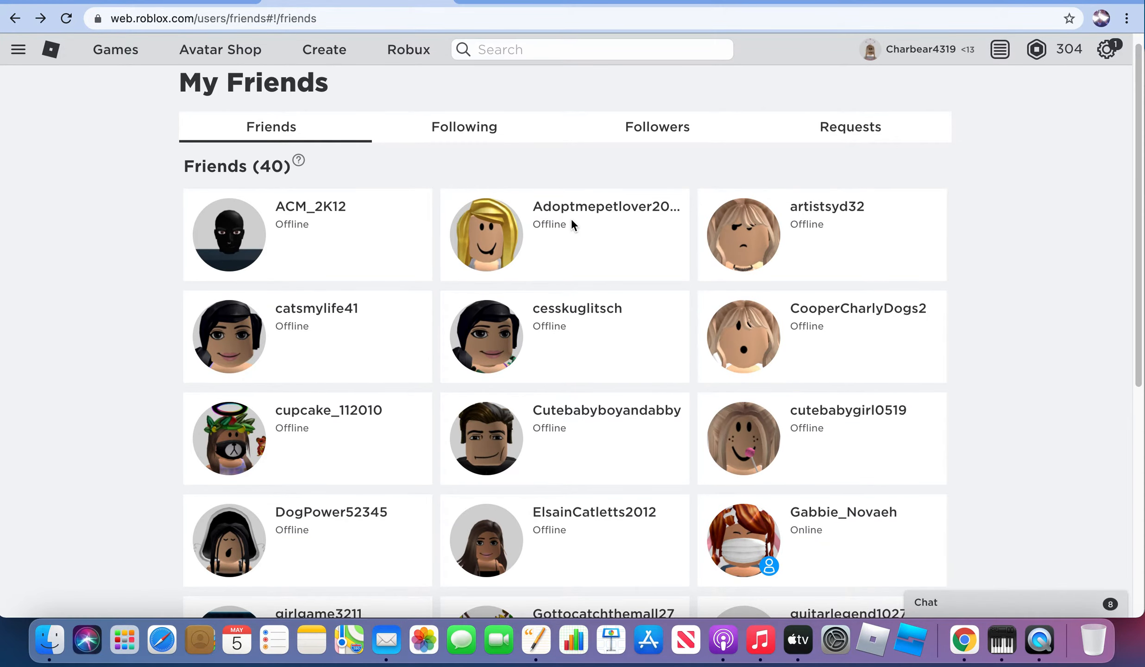
pyautogui.scroll(-3)
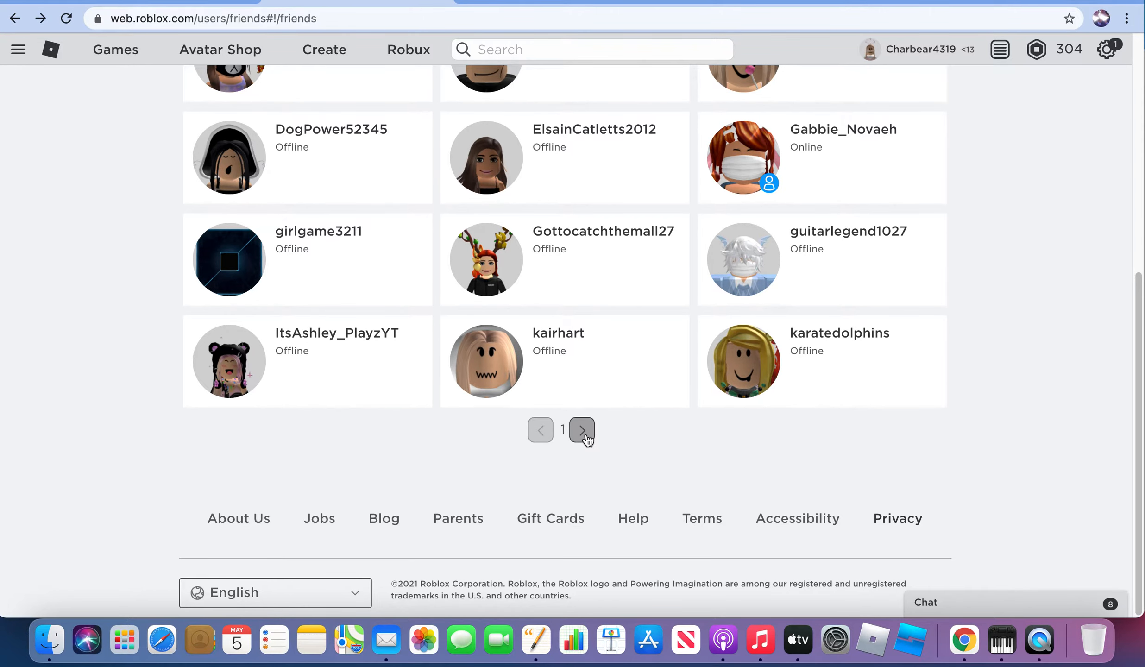
pyautogui.click(582, 430)
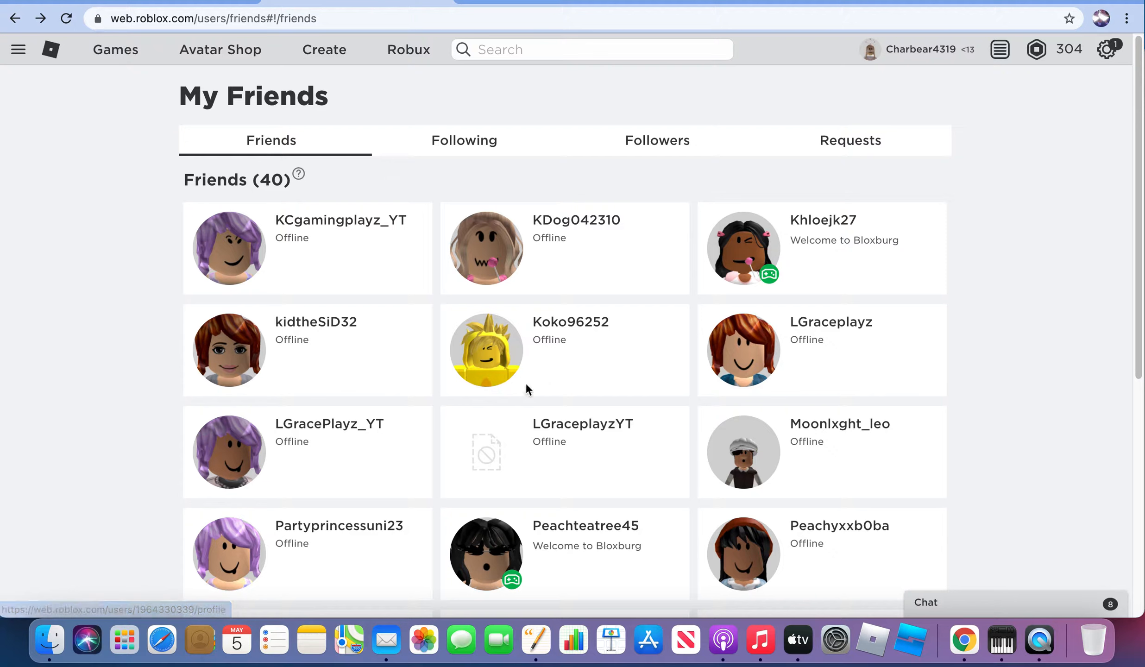
pyautogui.moveTo(503, 366)
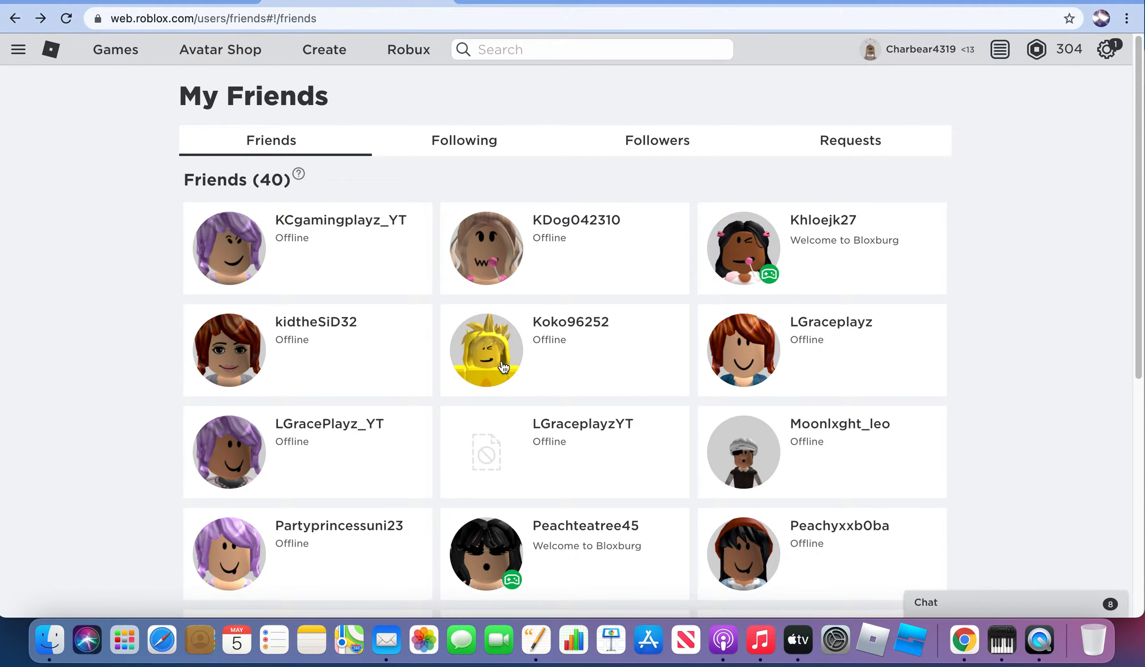
pyautogui.click(486, 351)
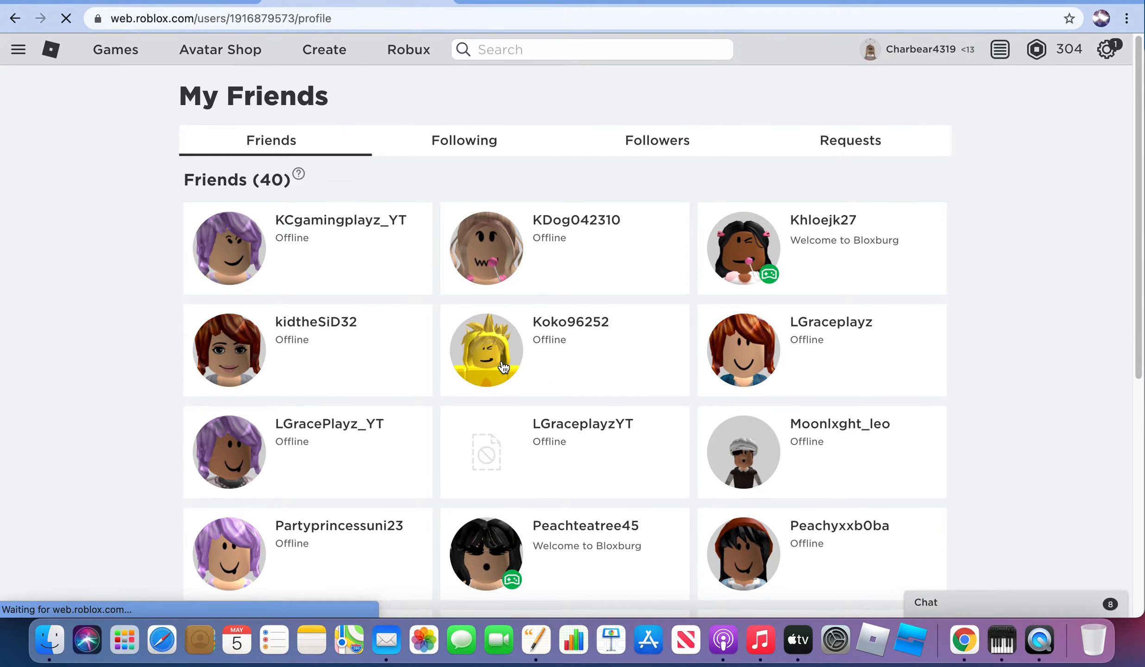
pyautogui.click(486, 349)
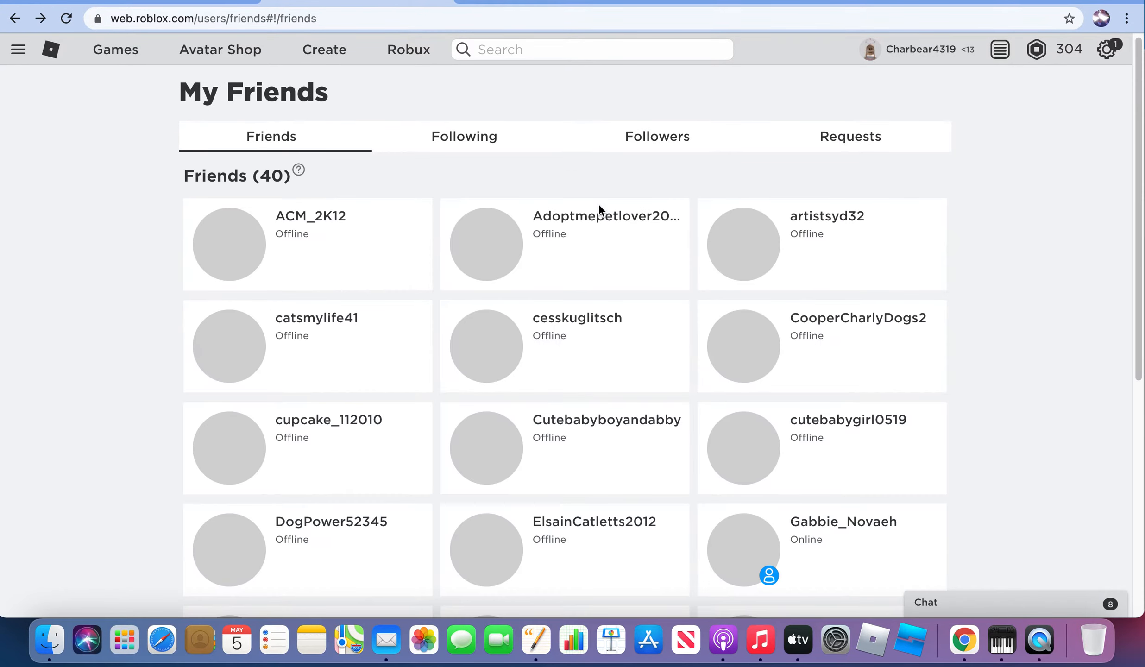
pyautogui.scroll(-3)
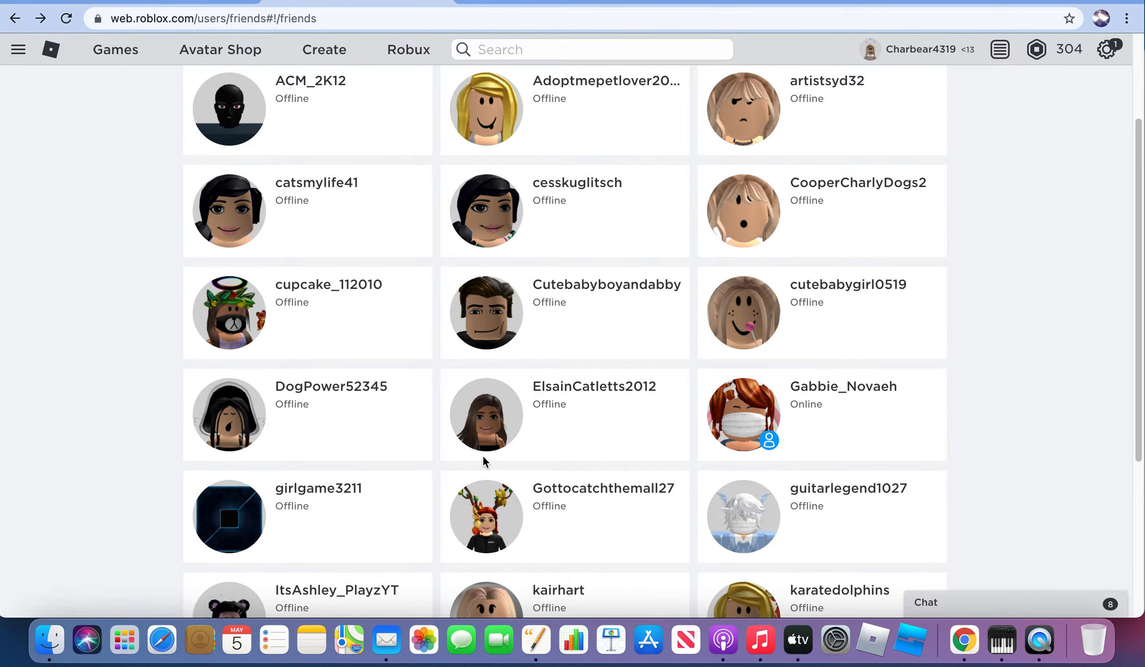
pyautogui.click(485, 415)
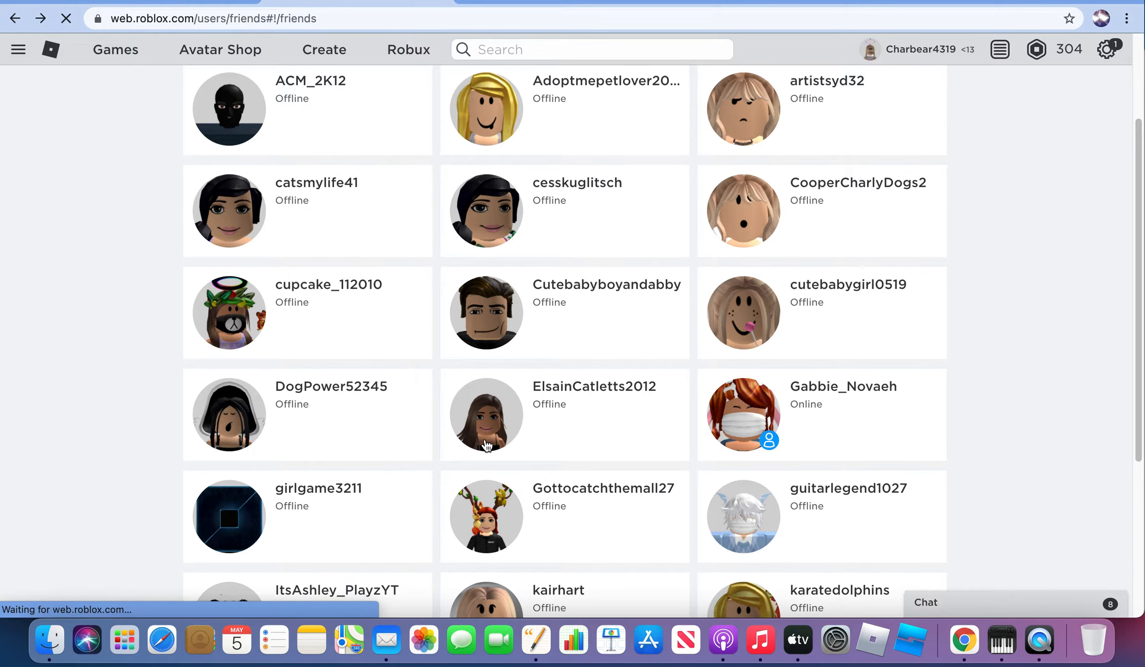
pyautogui.click(485, 416)
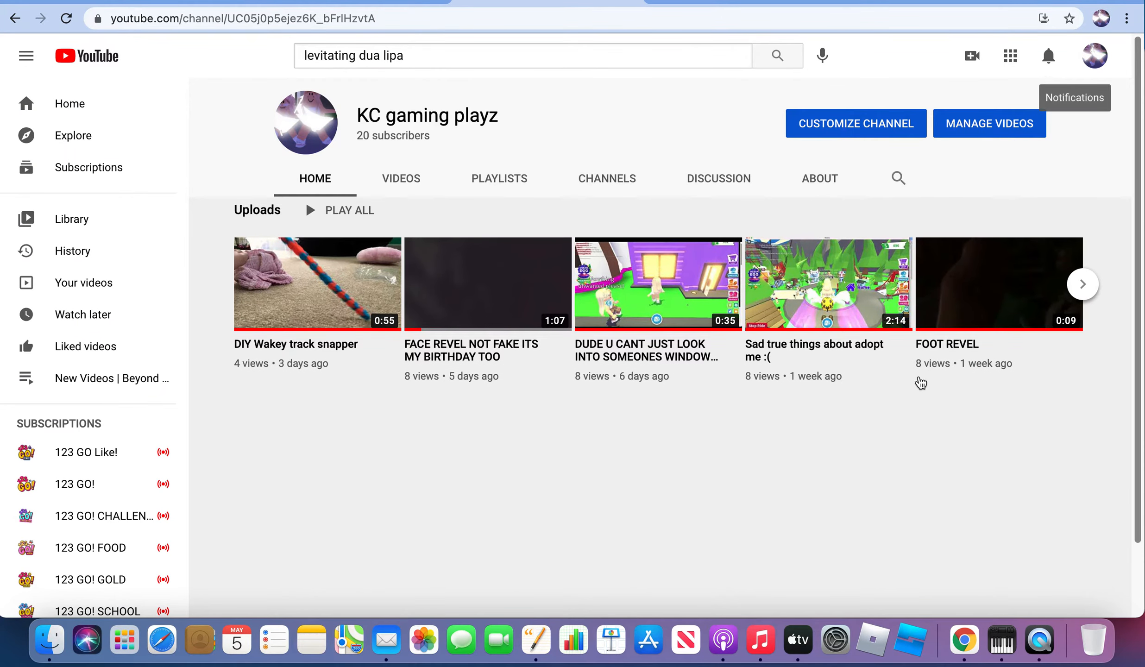
# - Scroll through the YouTube bell notifications dropdown on the KC gaming playz channel
pyautogui.click(1047, 55)
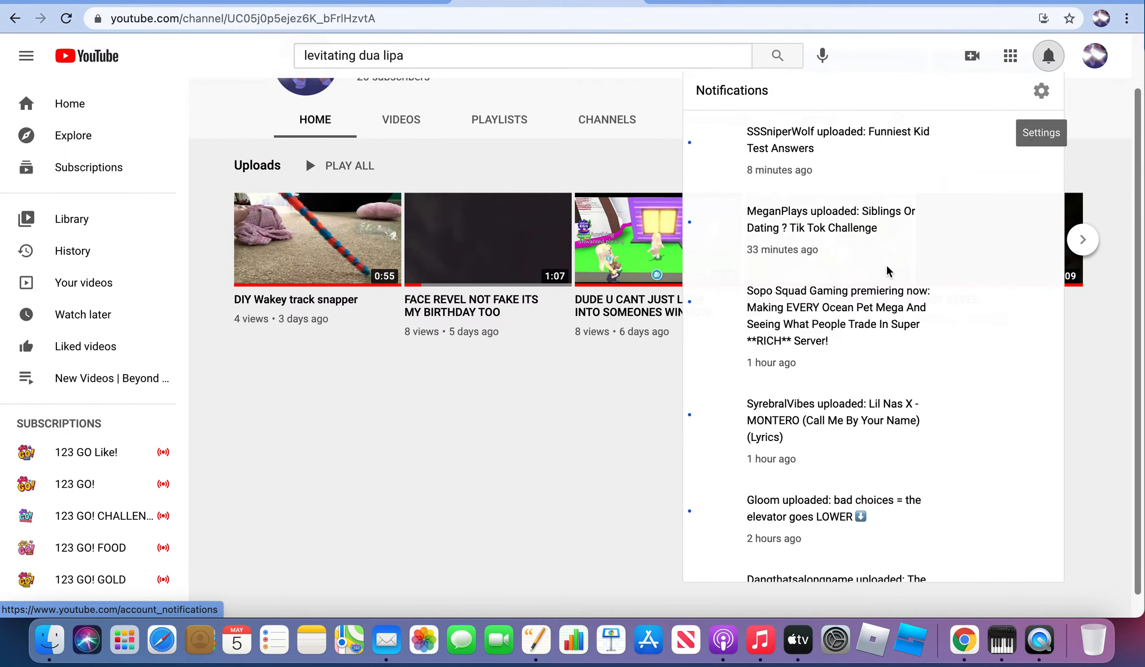
pyautogui.scroll(-3)
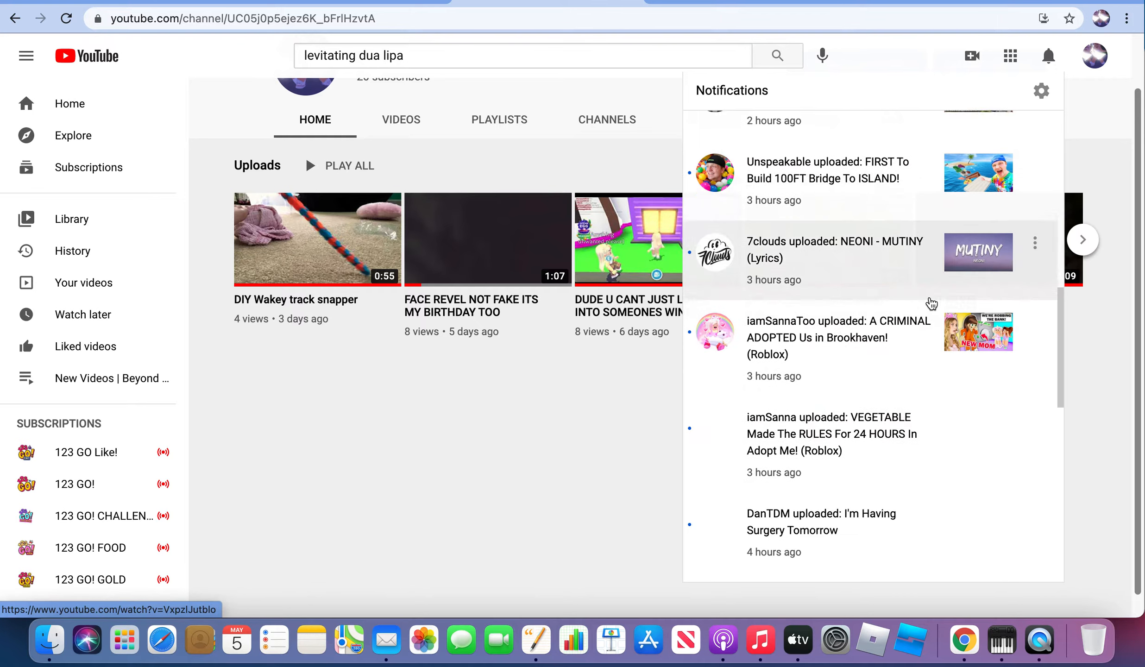
pyautogui.scroll(-3)
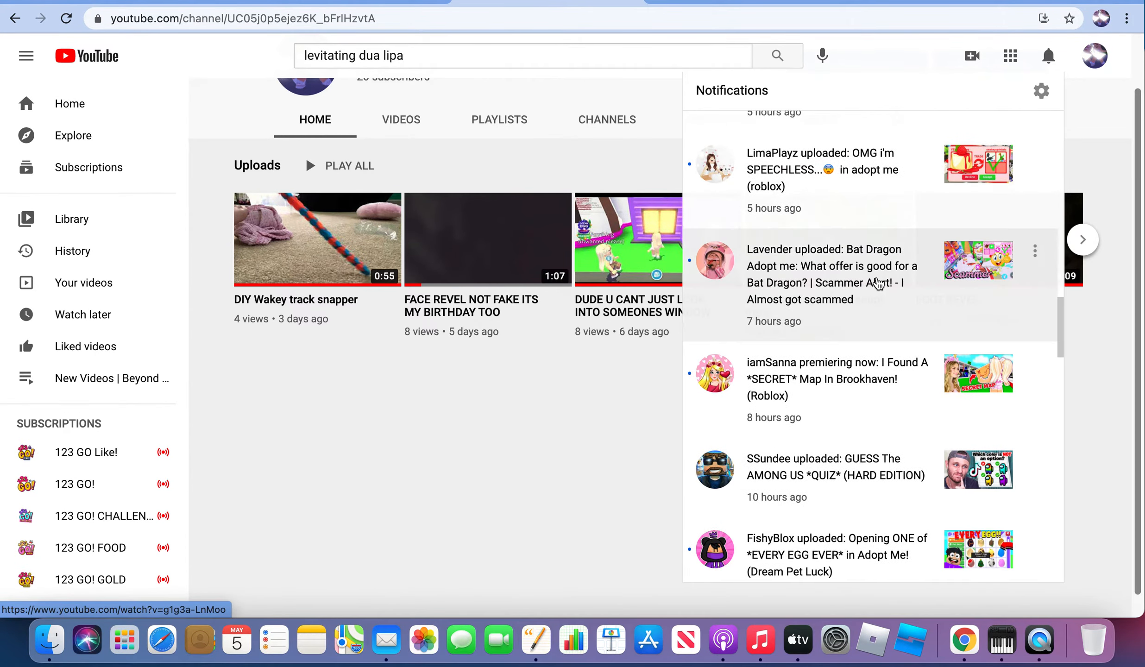
pyautogui.scroll(-3)
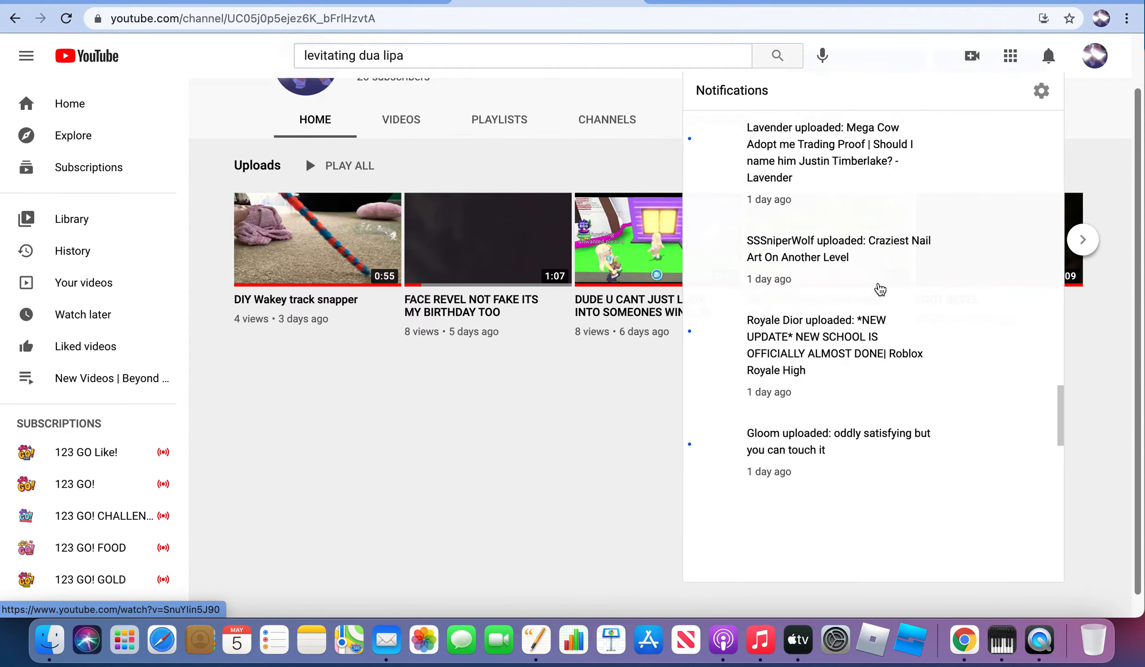
pyautogui.scroll(-3)
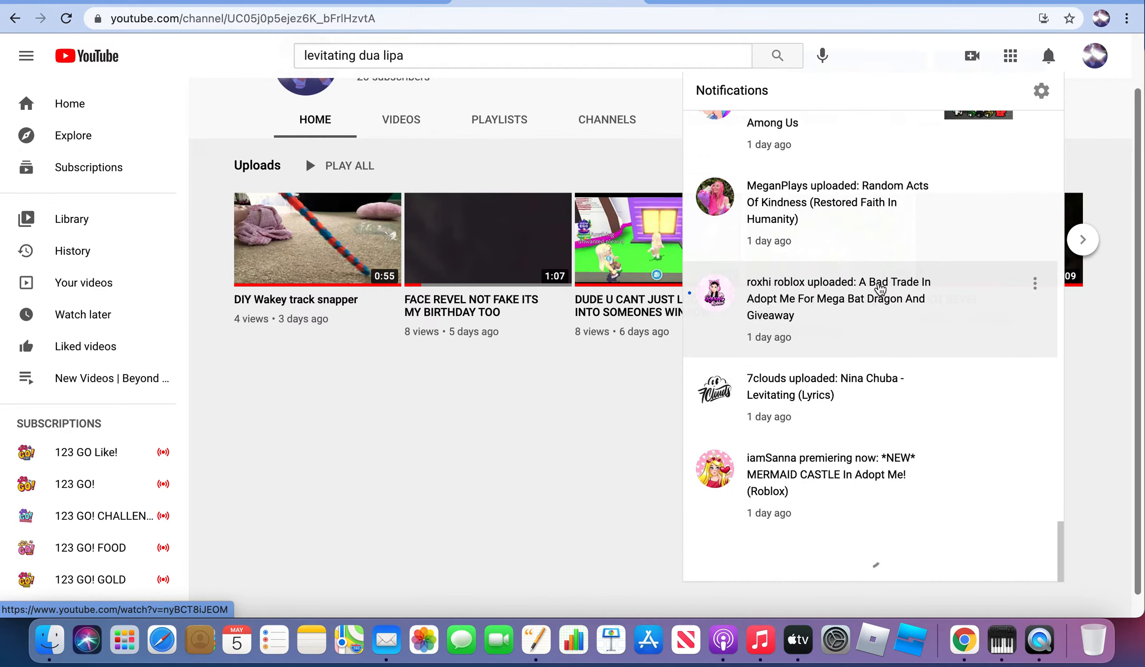
pyautogui.scroll(-3)
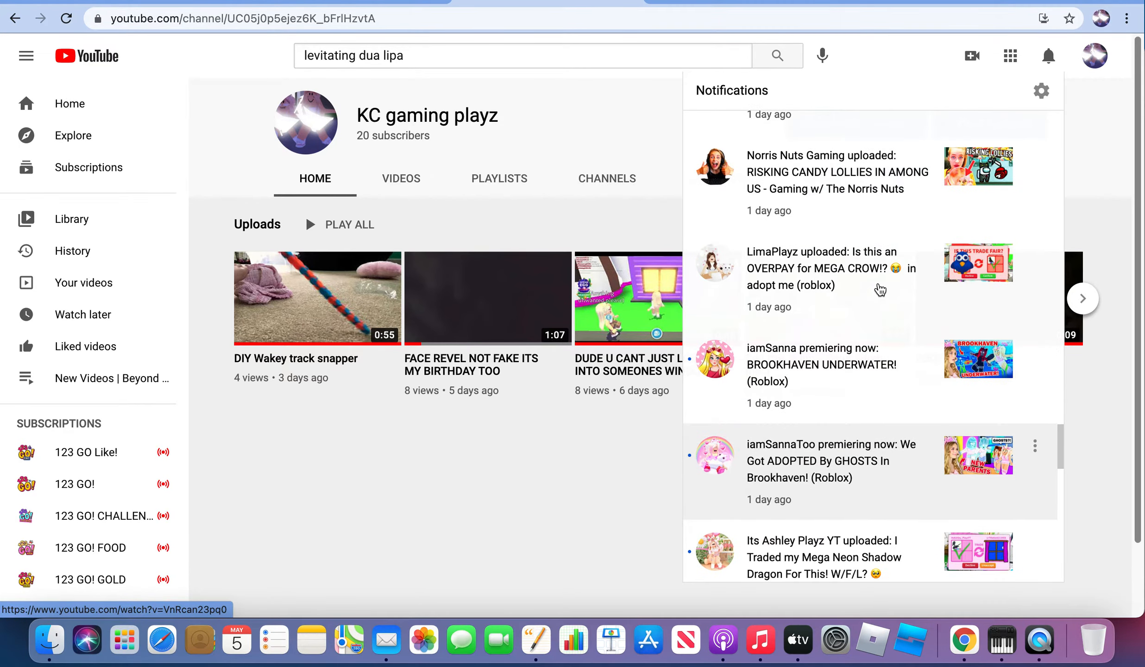
pyautogui.scroll(-3)
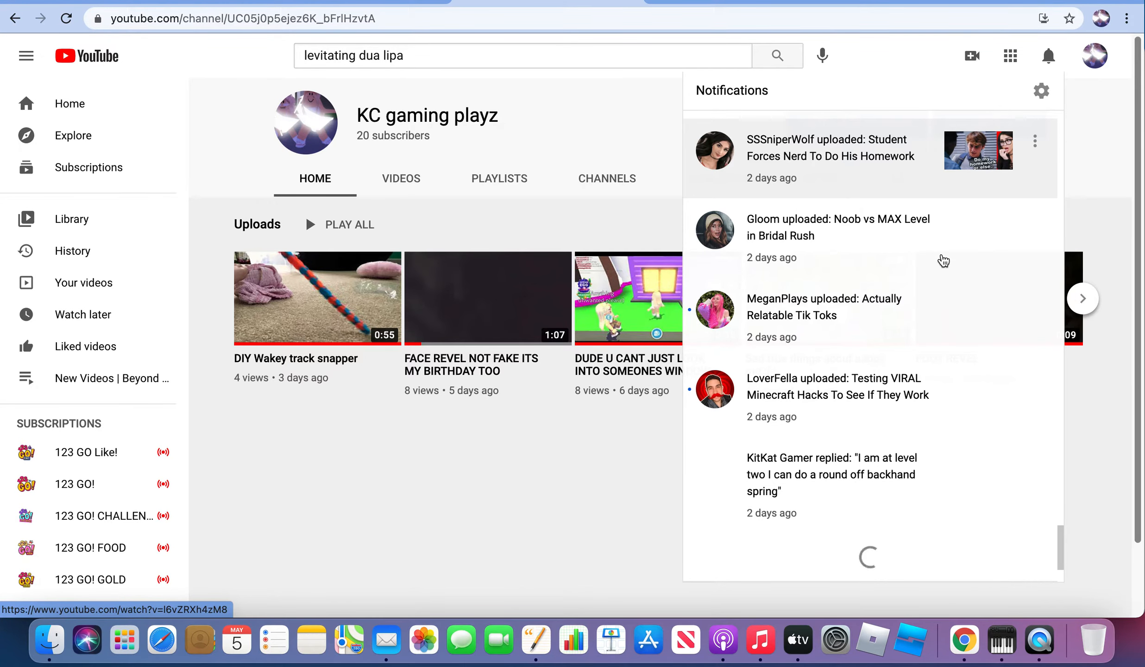
pyautogui.scroll(-3)
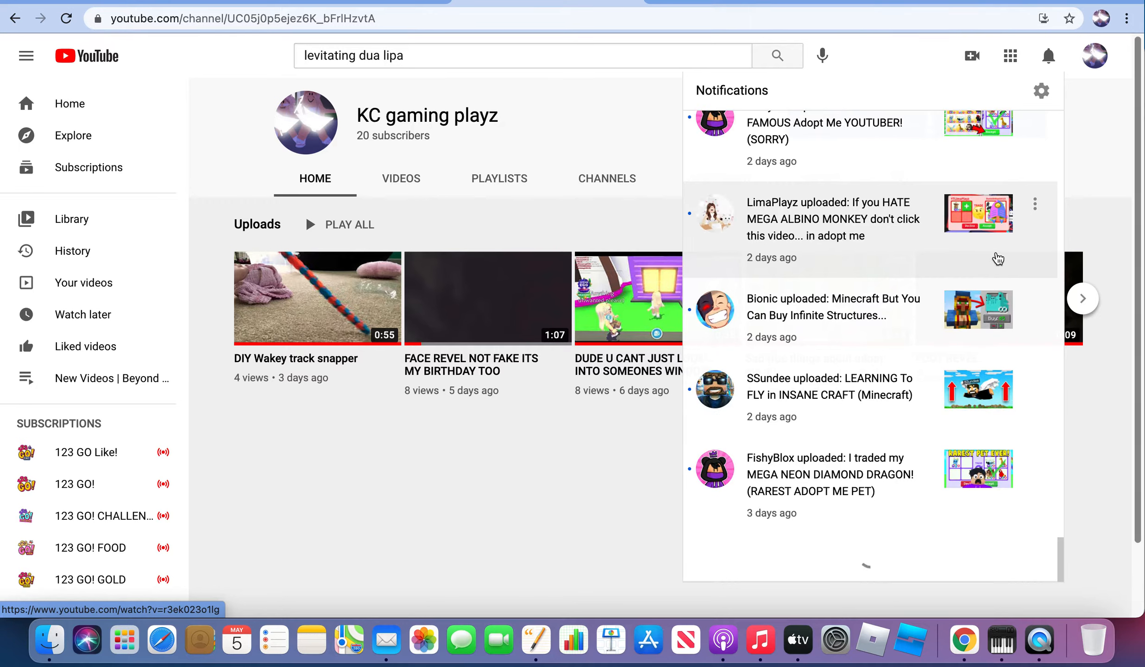
pyautogui.scroll(-3)
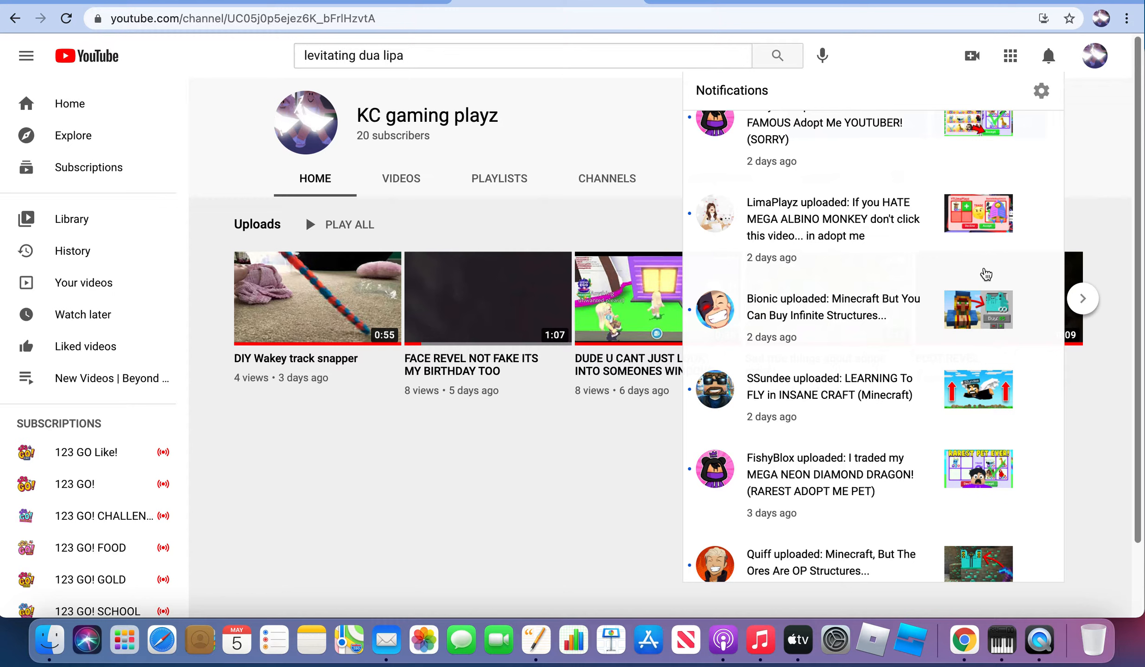
pyautogui.scroll(-3)
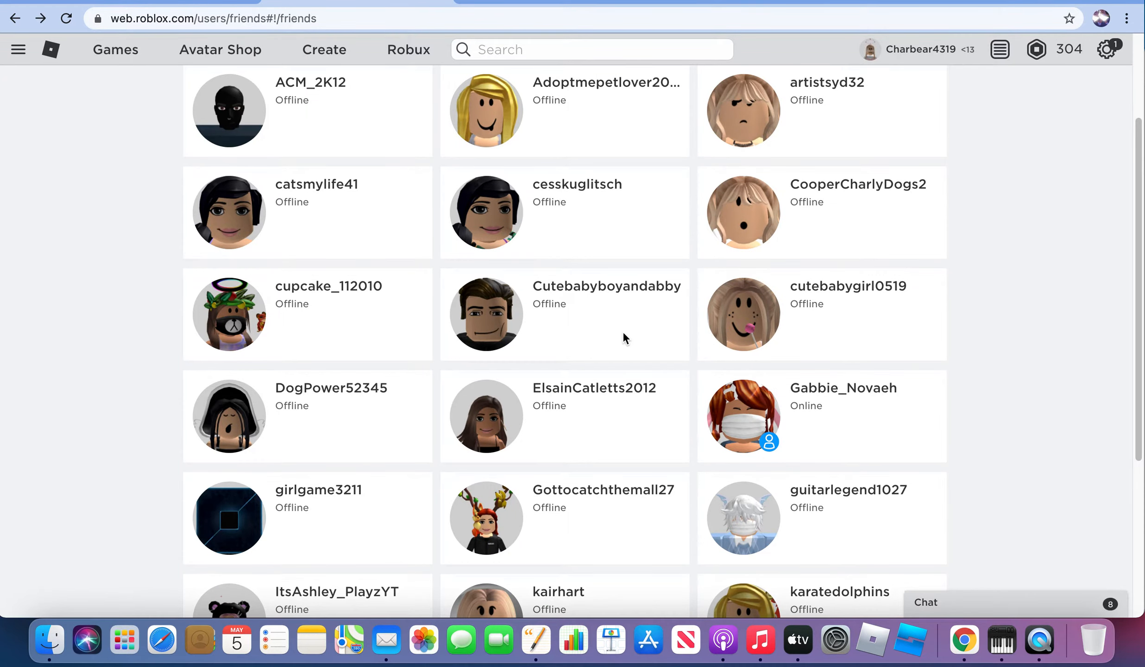
# - Scroll to the pagination and advance the friends grid to page 2
pyautogui.scroll(-3)
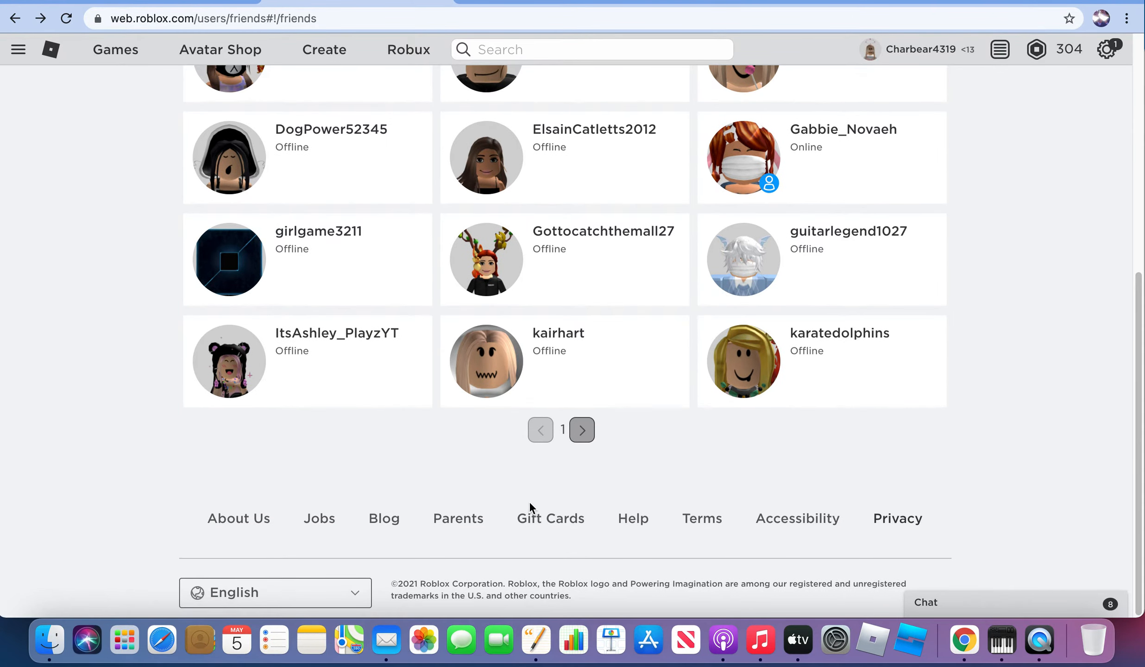
pyautogui.moveTo(582, 429)
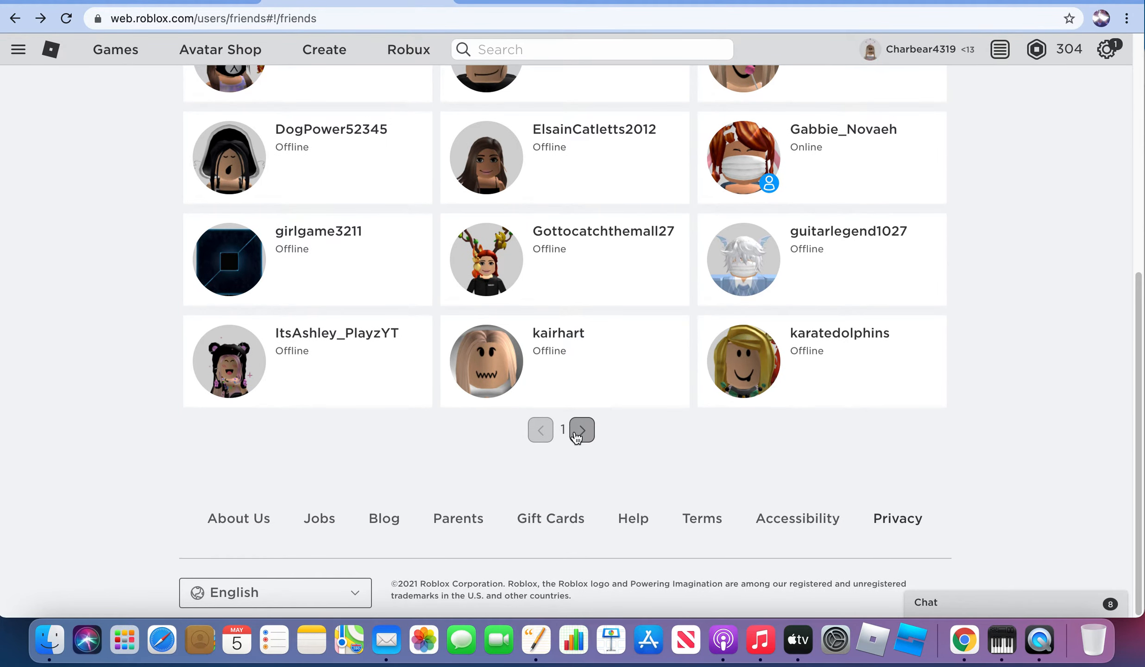
pyautogui.click(580, 429)
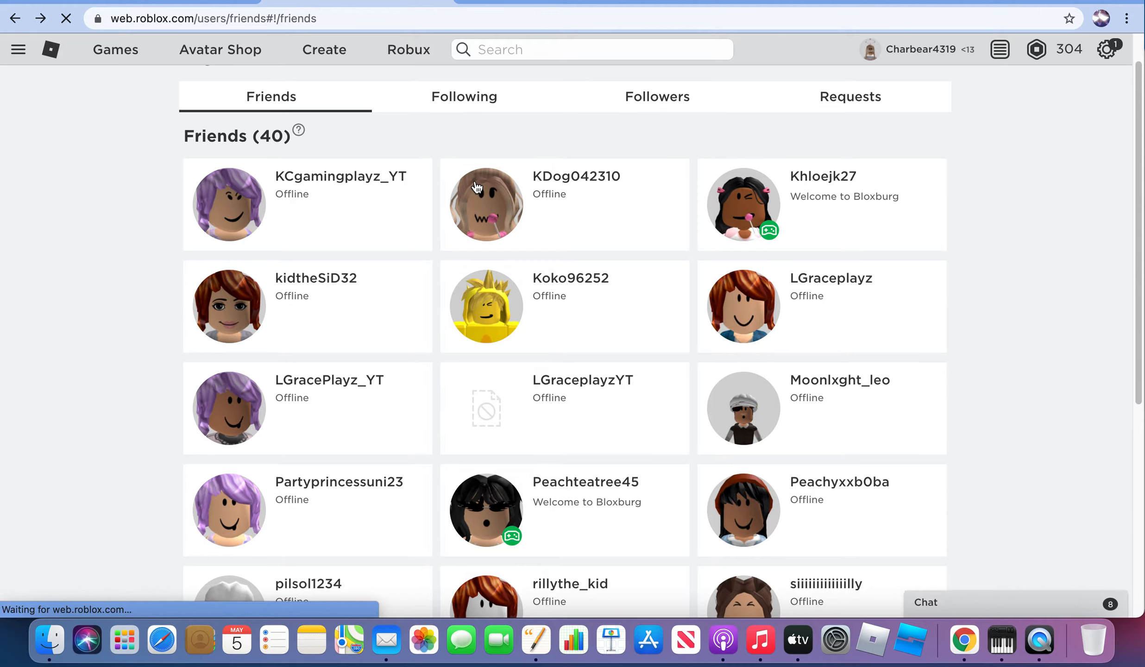
pyautogui.click(576, 176)
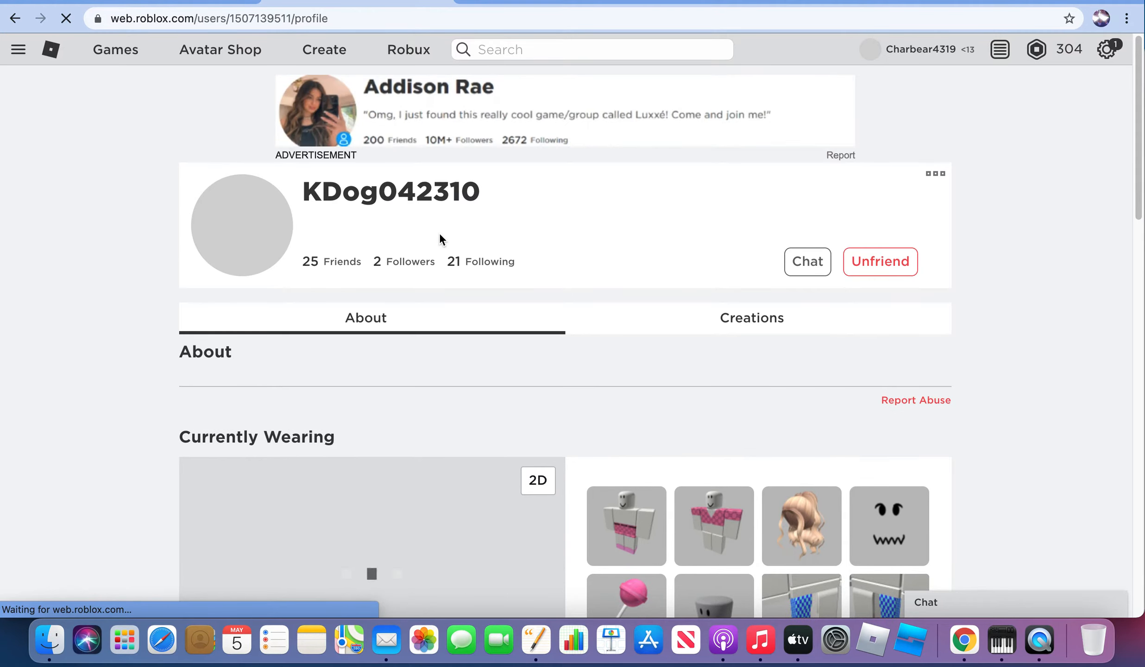
pyautogui.scroll(-3)
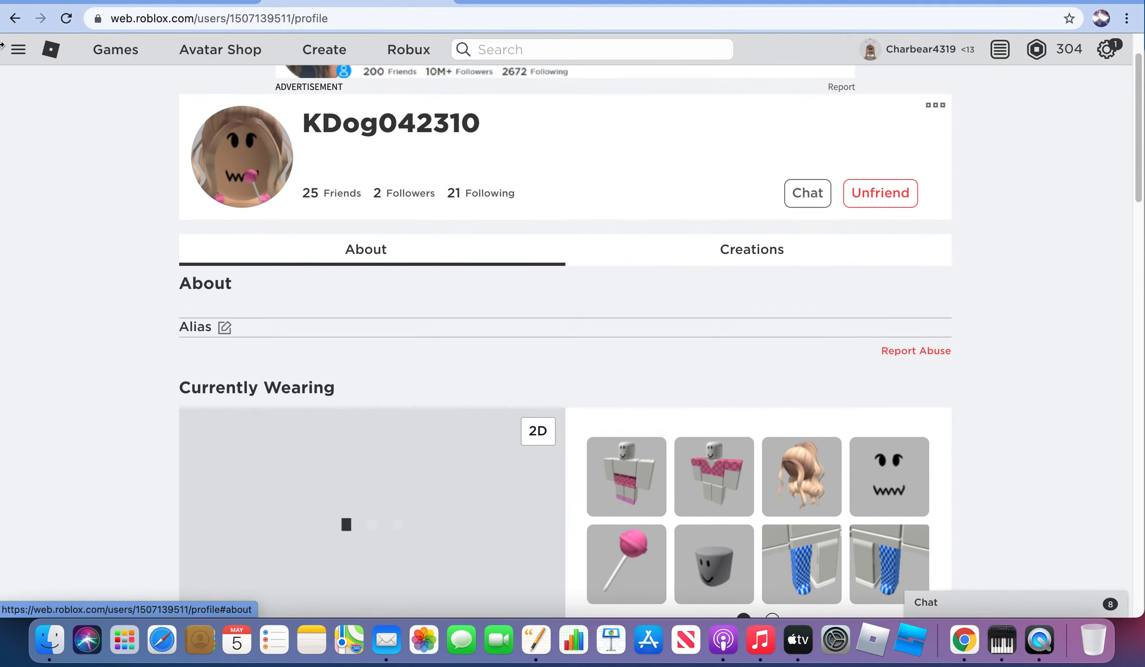
pyautogui.click(15, 18)
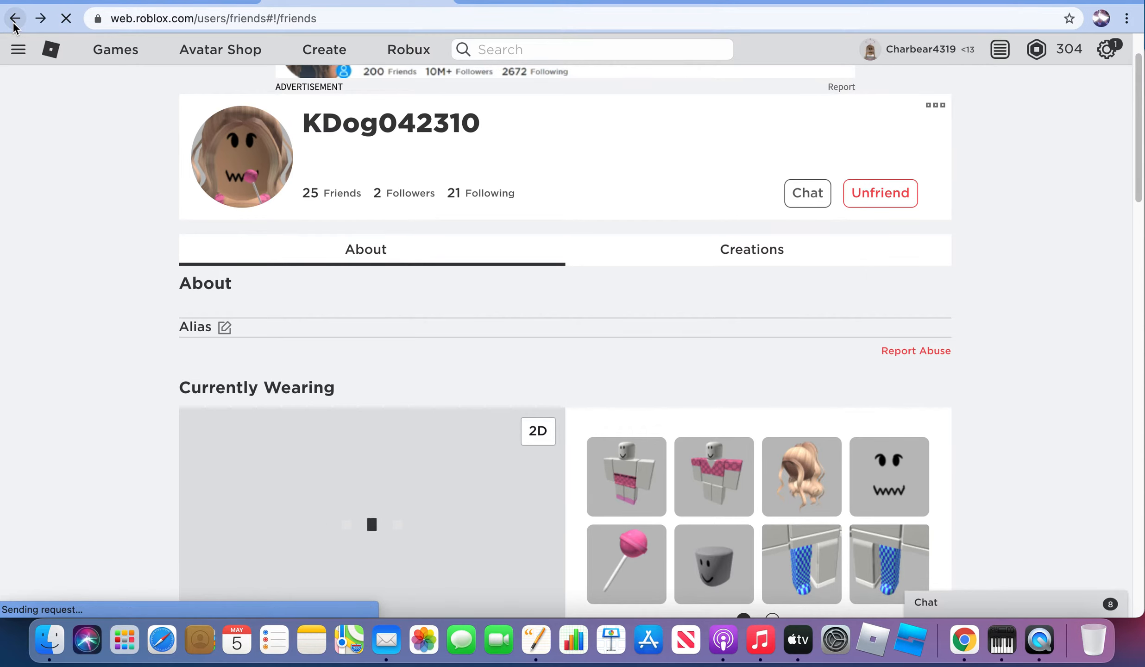
pyautogui.click(15, 18)
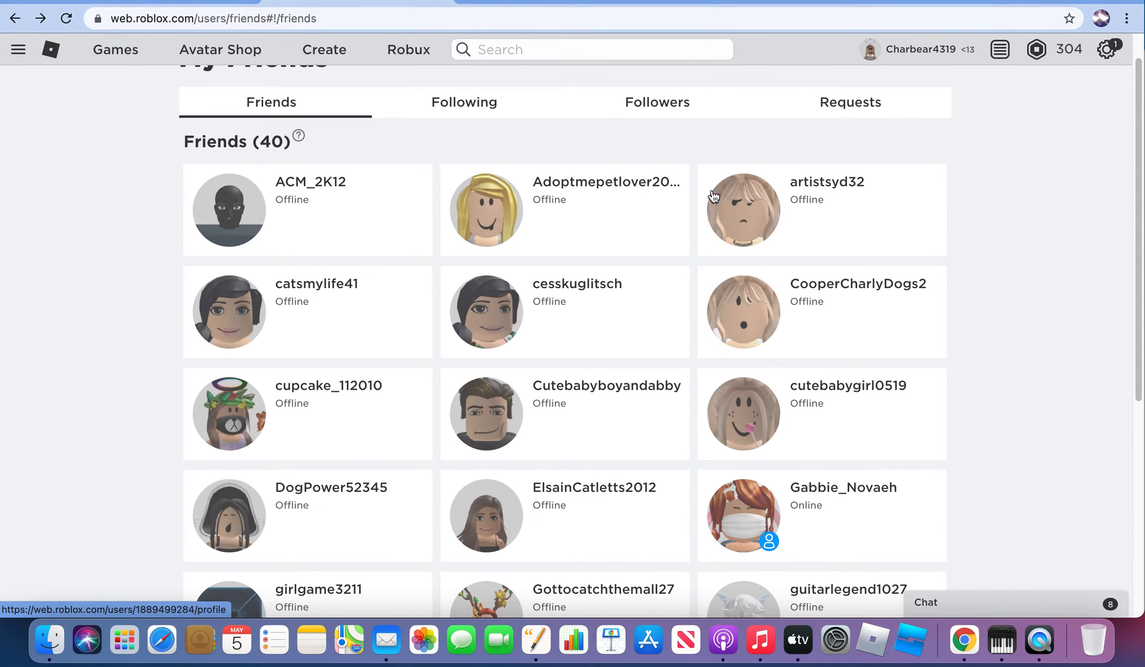
pyautogui.scroll(-3)
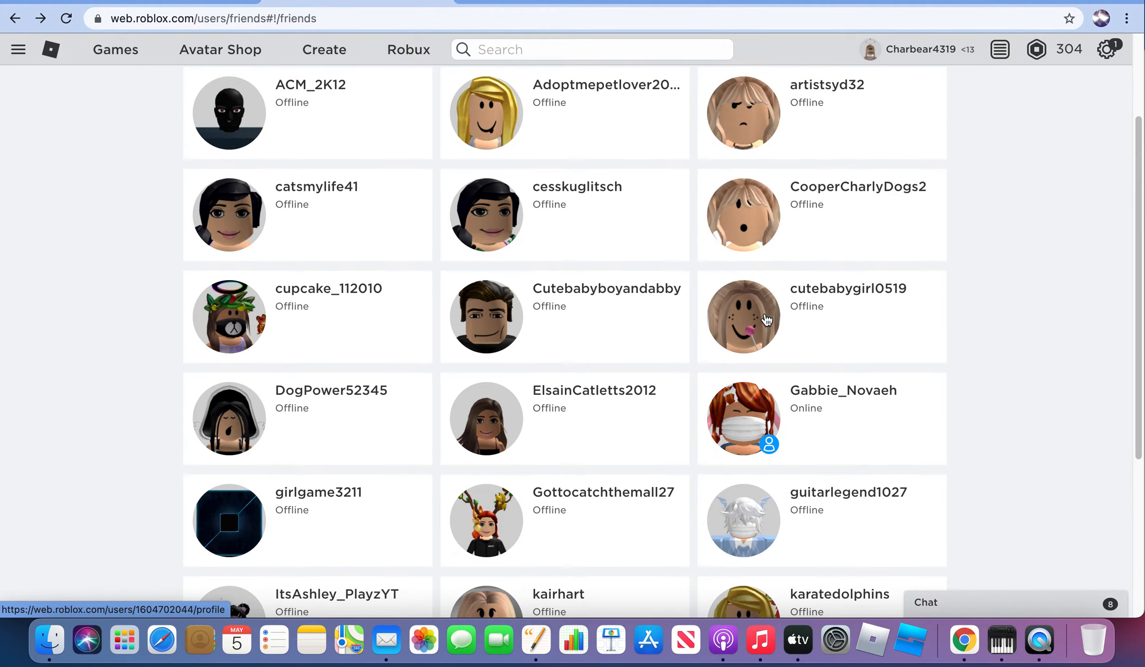
pyautogui.click(743, 317)
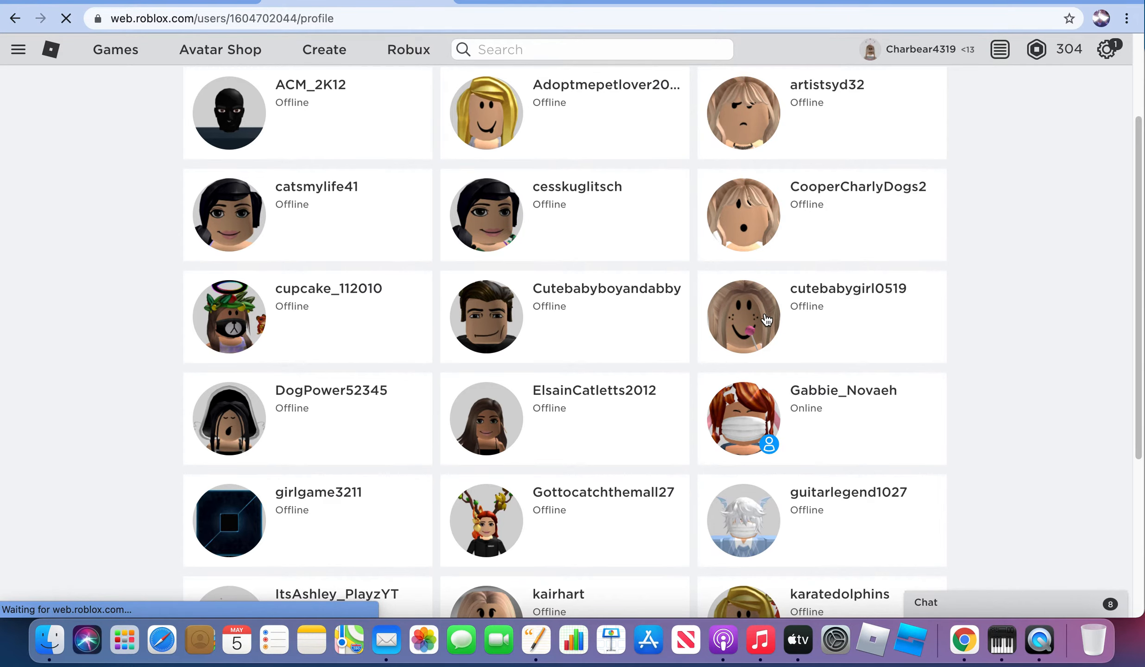
pyautogui.click(744, 318)
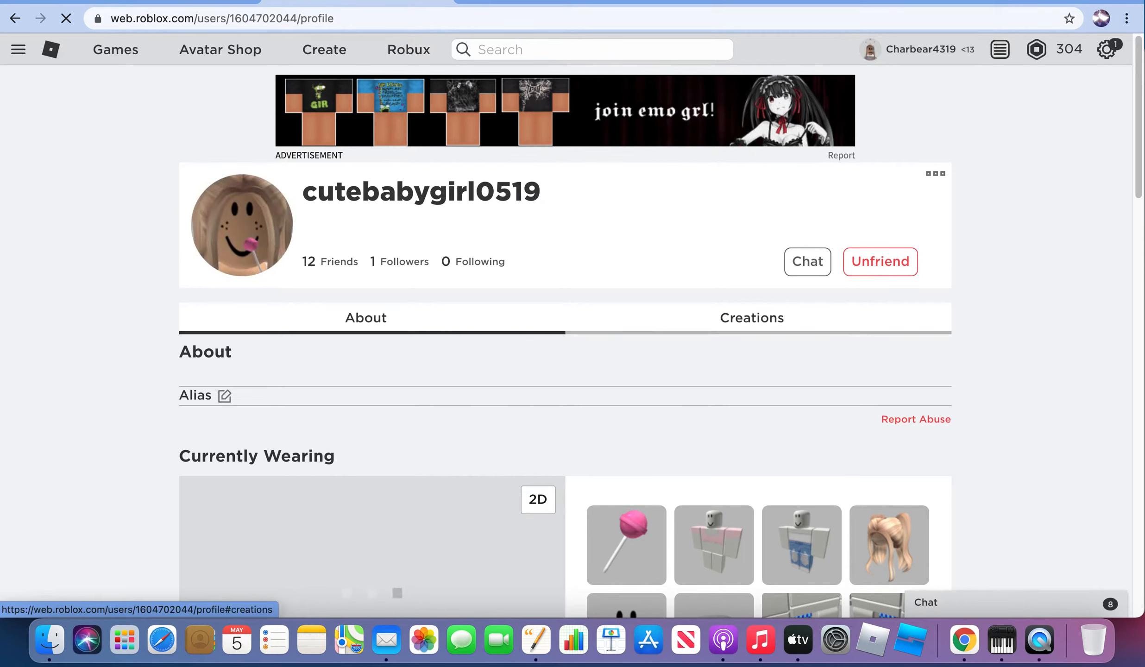
pyautogui.click(15, 18)
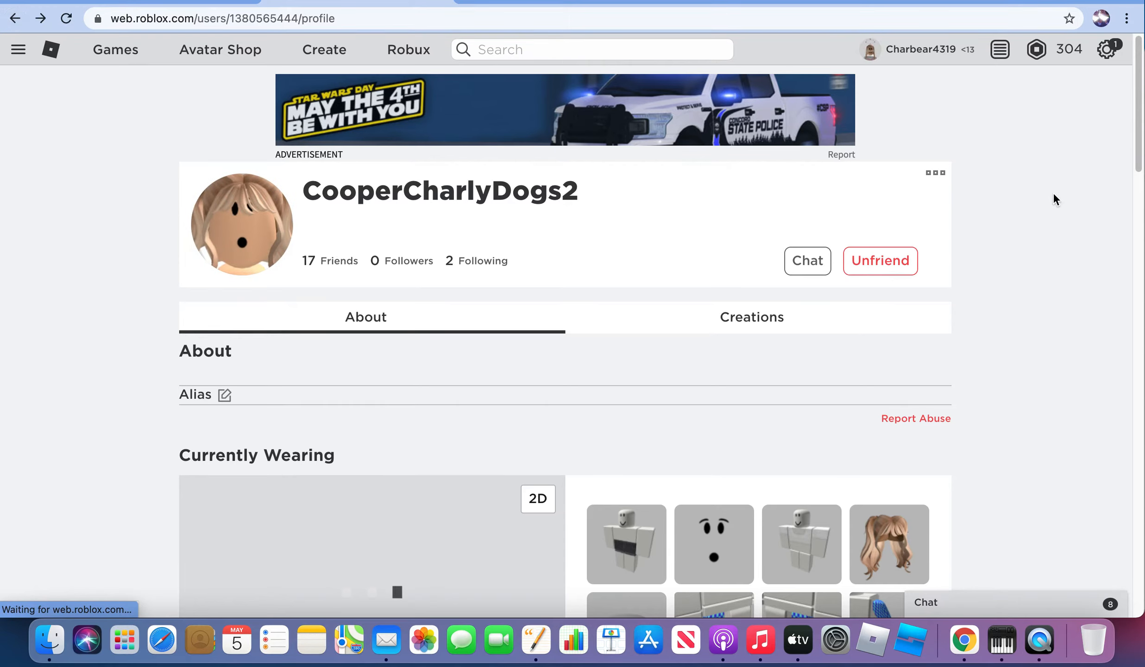
pyautogui.click(308, 261)
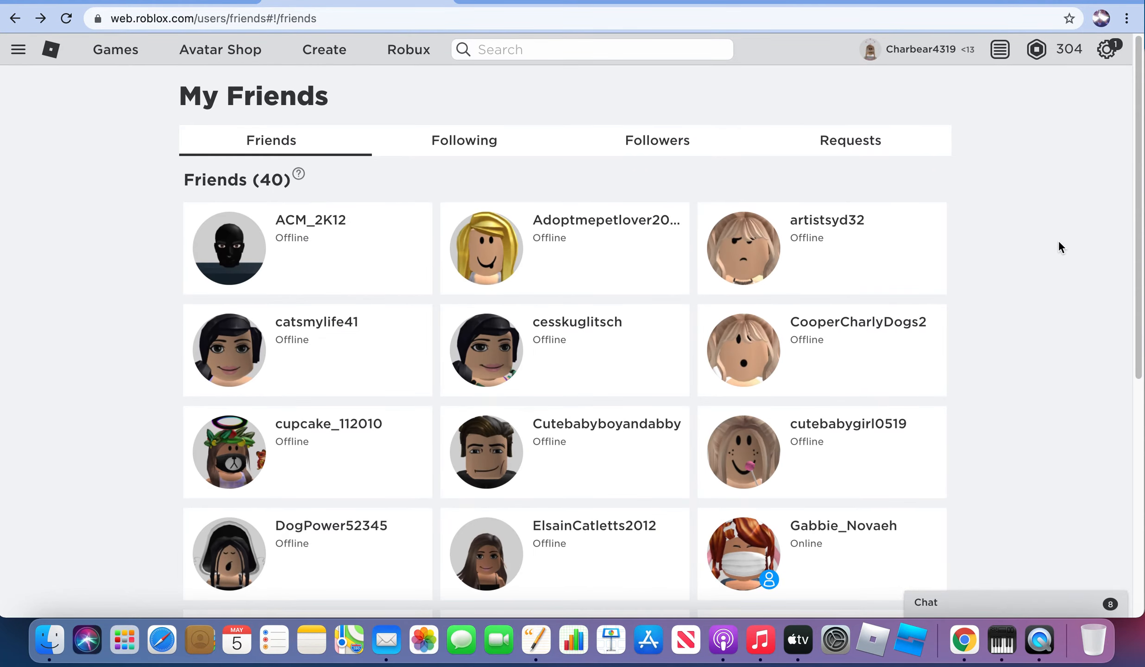
pyautogui.scroll(-3)
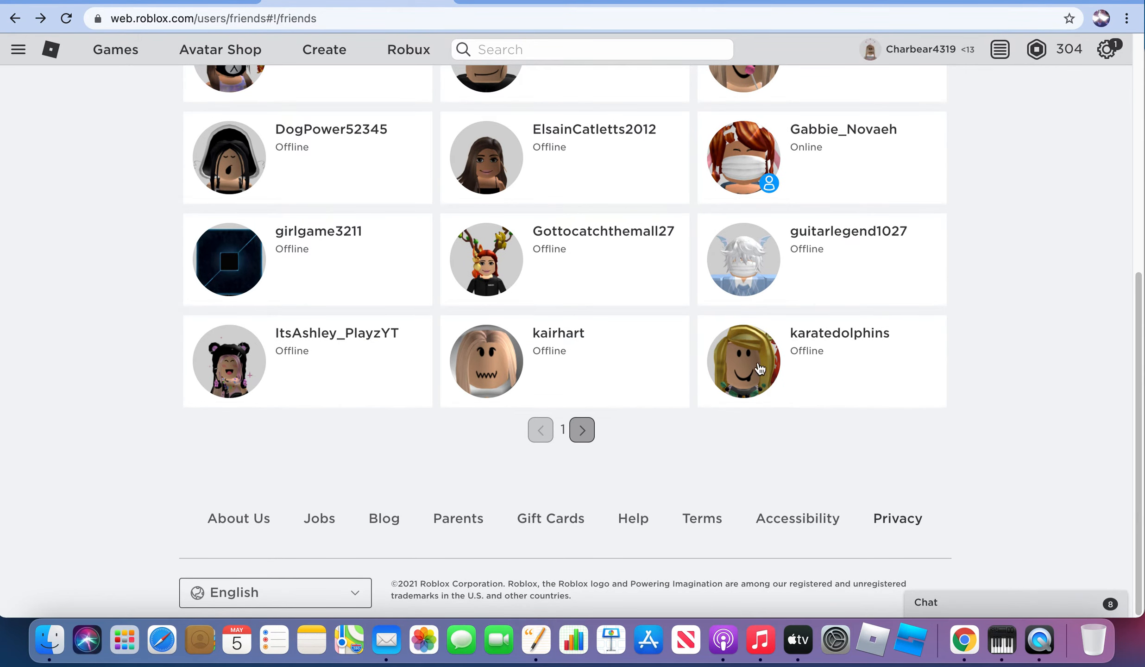
pyautogui.click(743, 361)
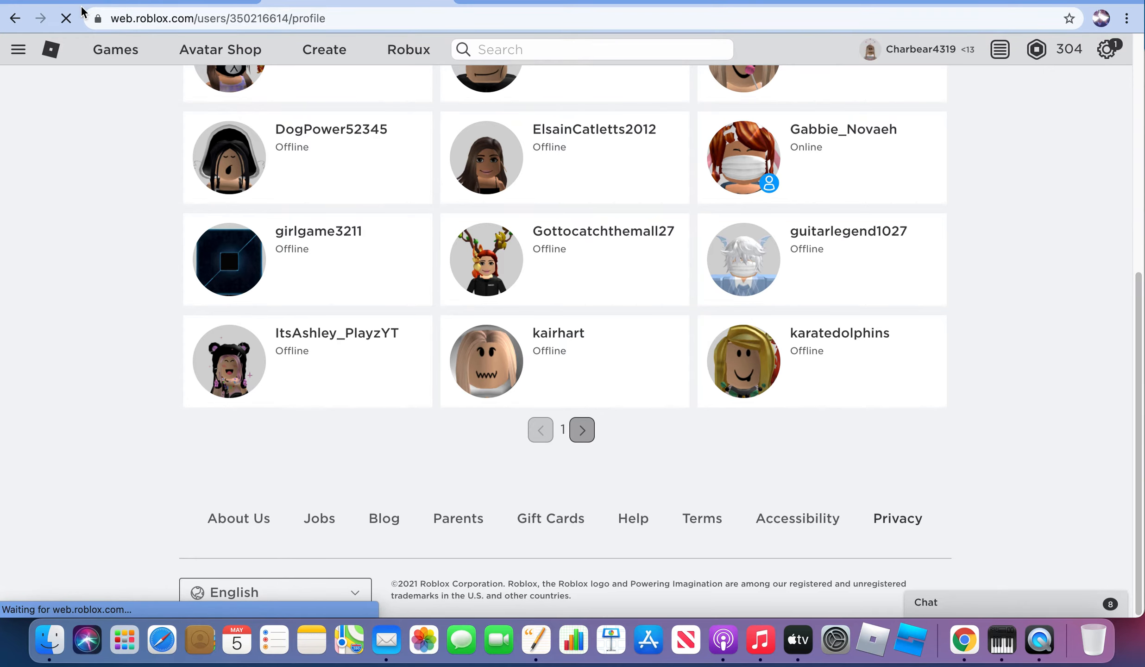
pyautogui.click(839, 333)
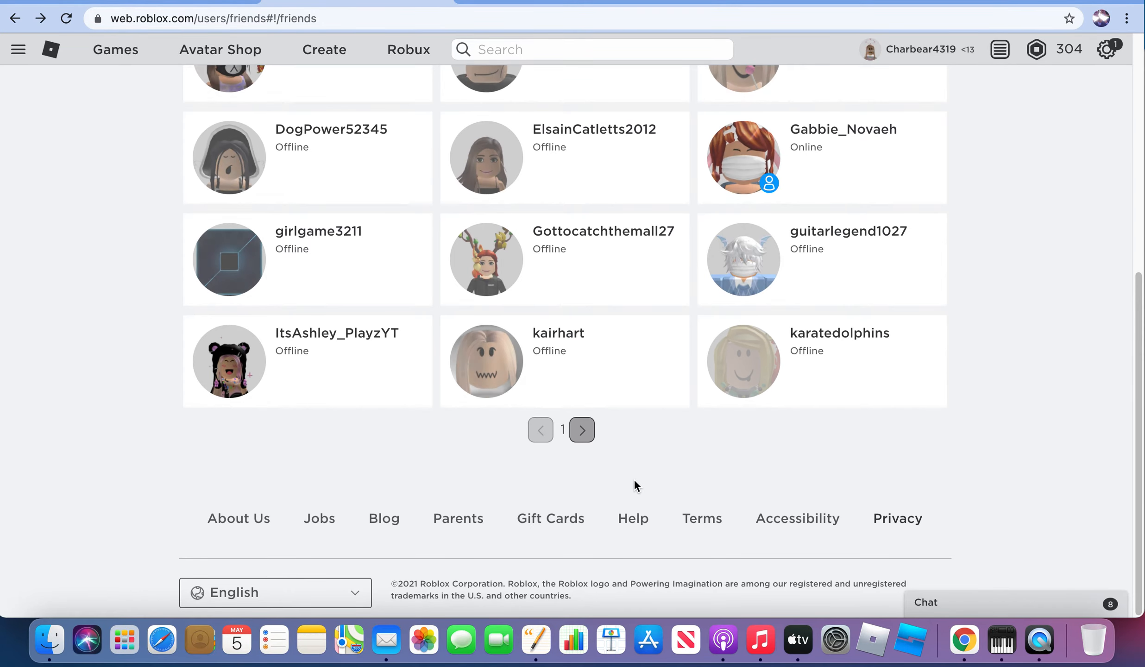
pyautogui.scroll(3)
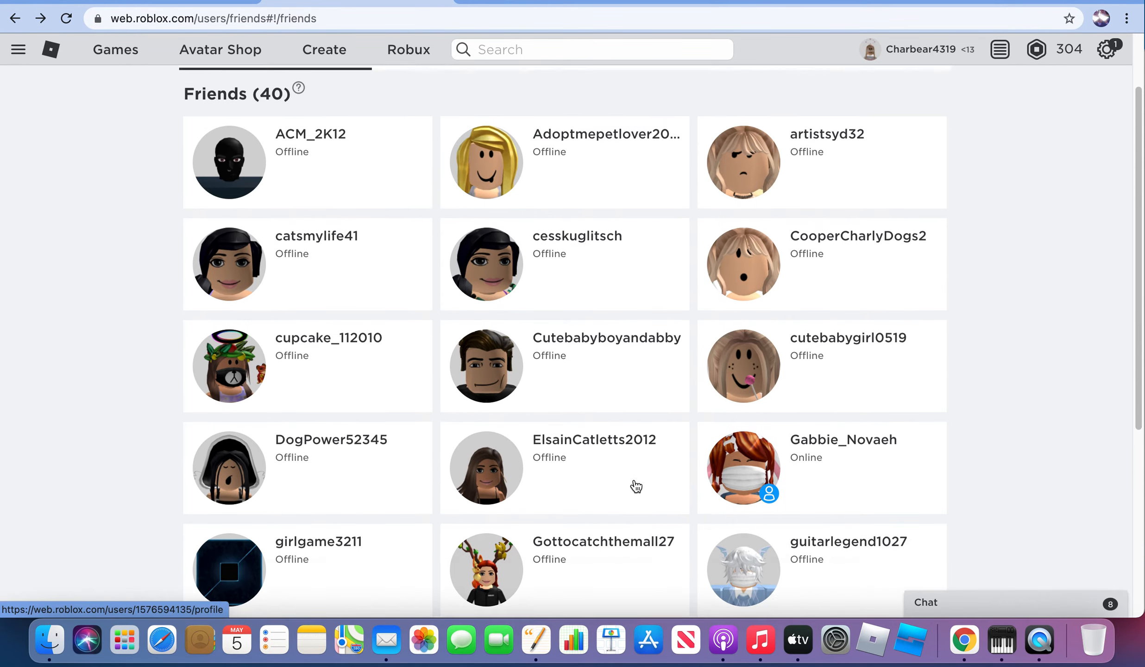
pyautogui.scroll(-3)
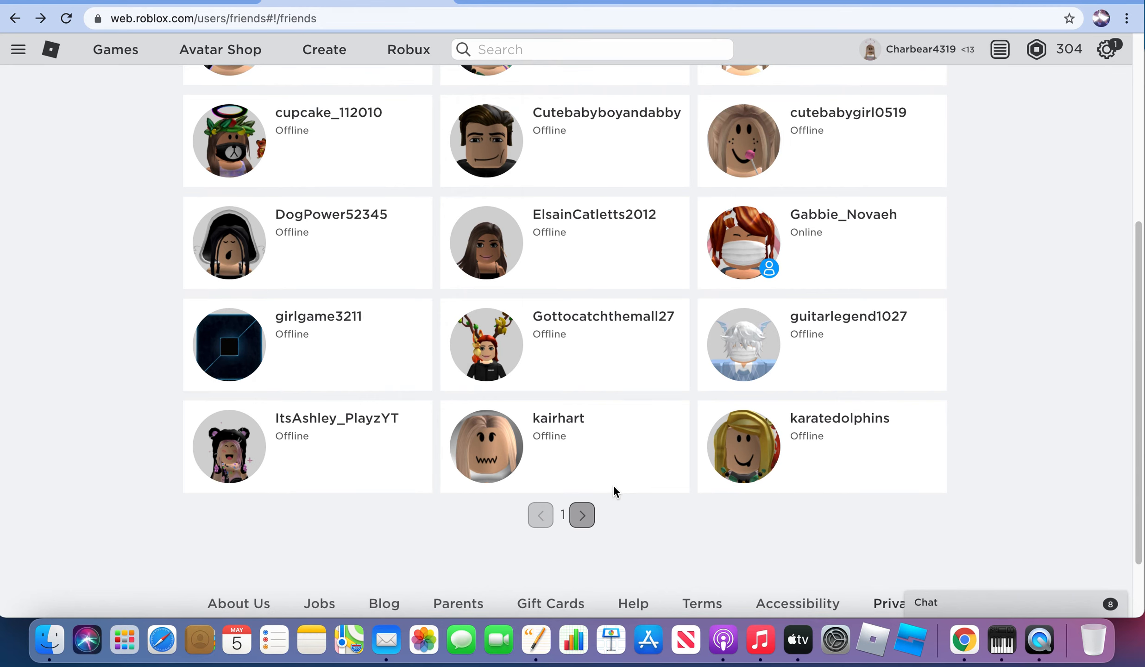
pyautogui.moveTo(592, 507)
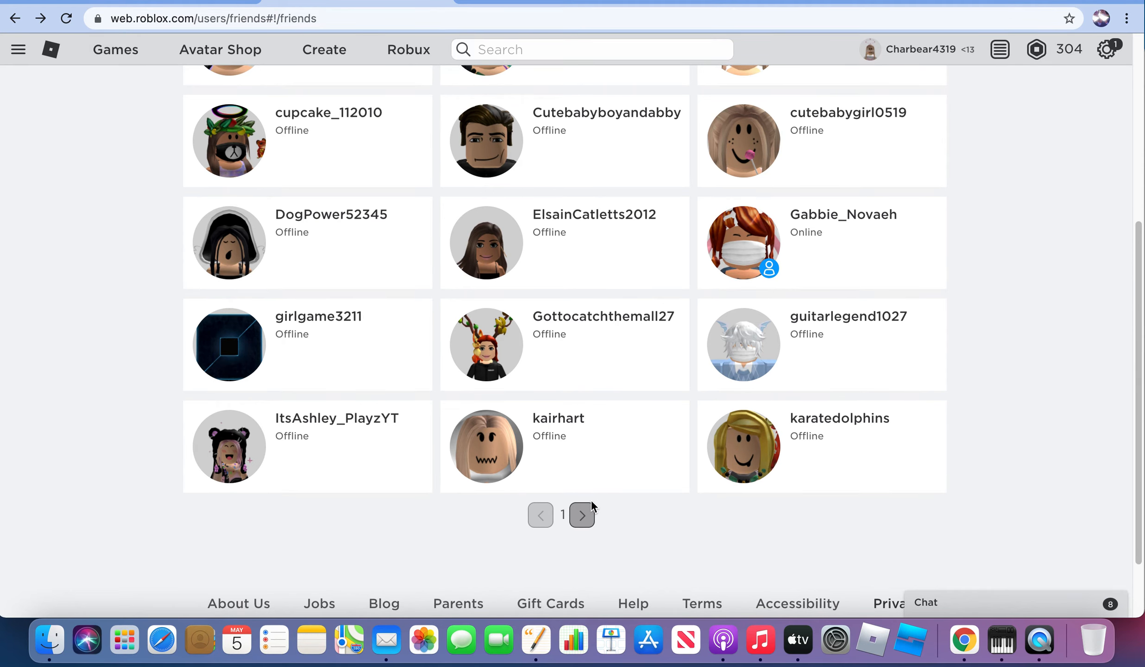
pyautogui.click(582, 514)
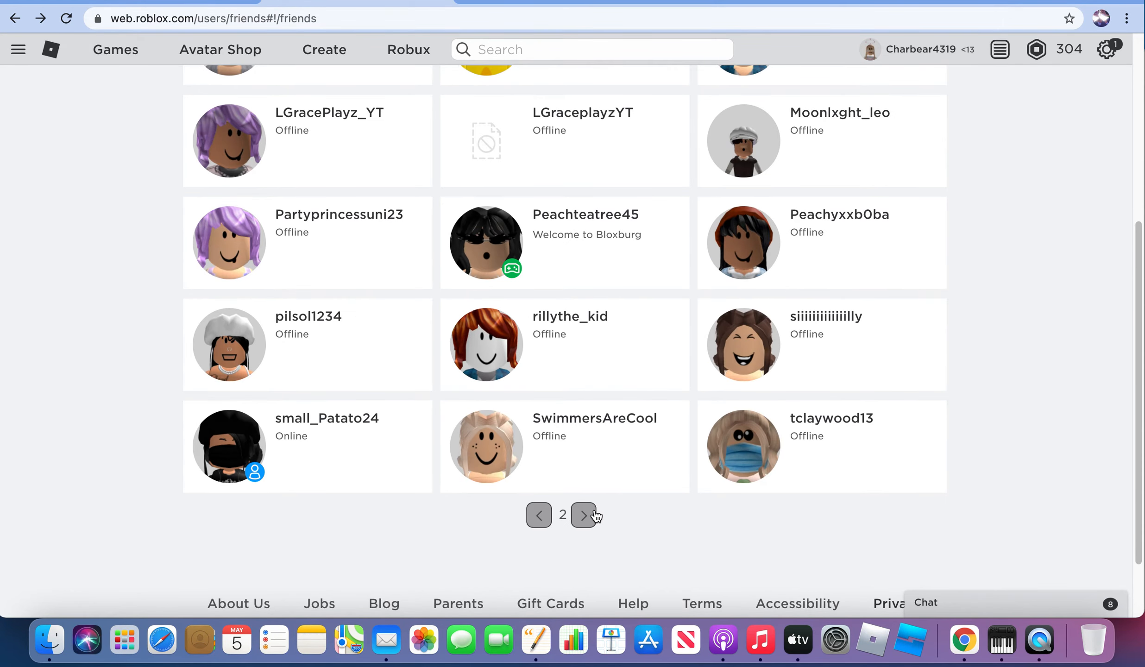
pyautogui.scroll(3)
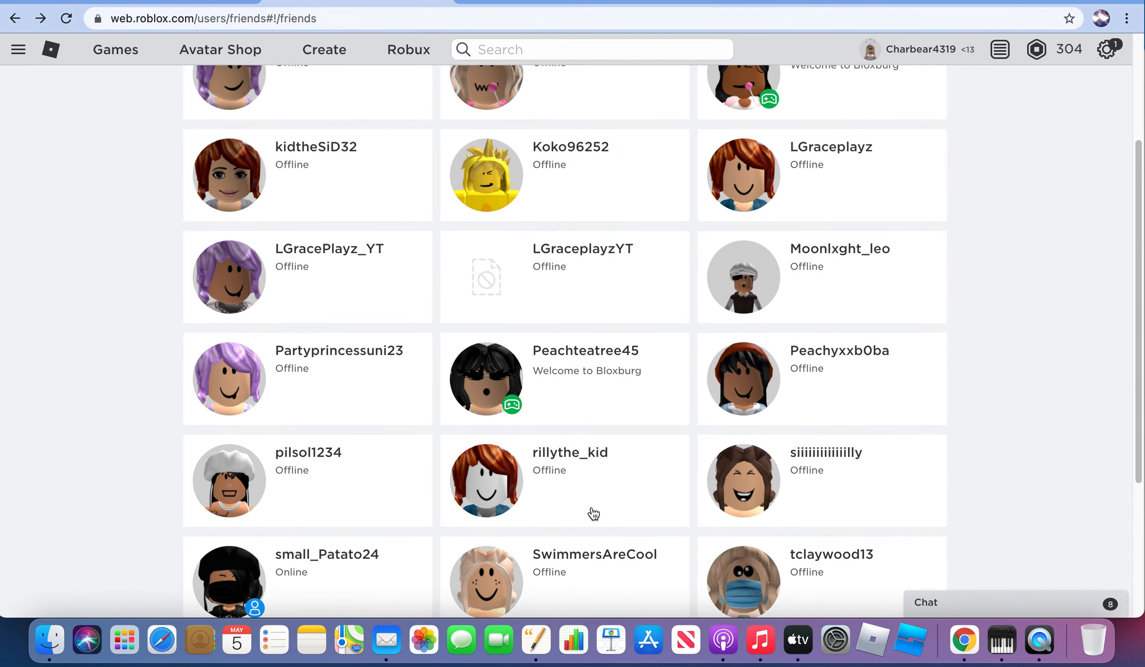
pyautogui.scroll(3)
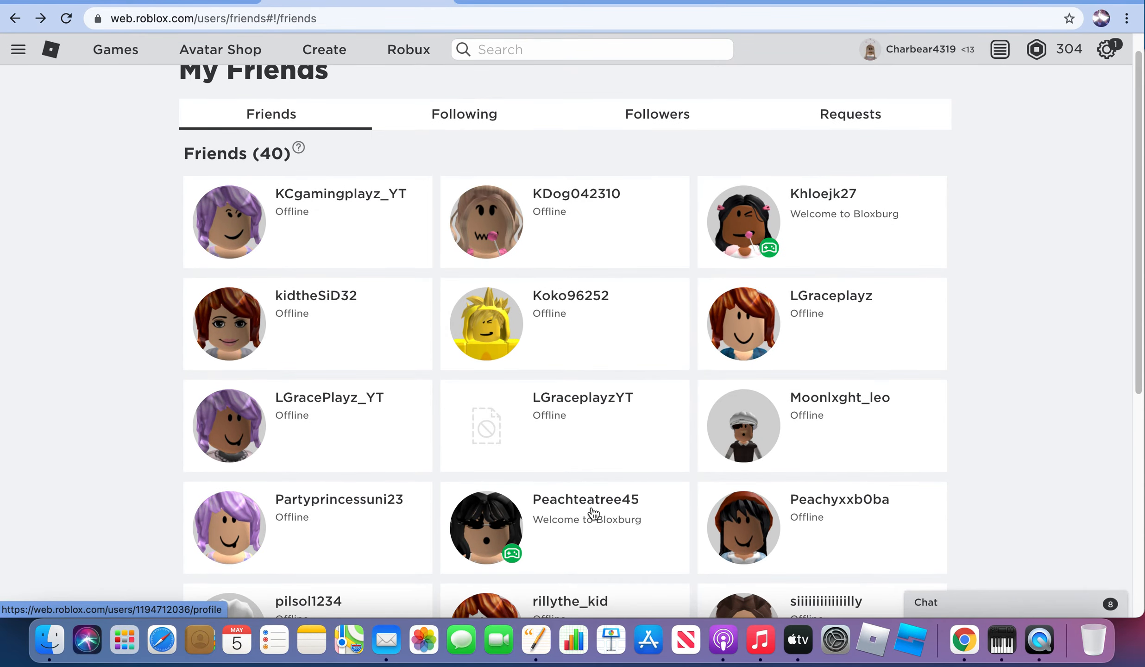
pyautogui.scroll(-3)
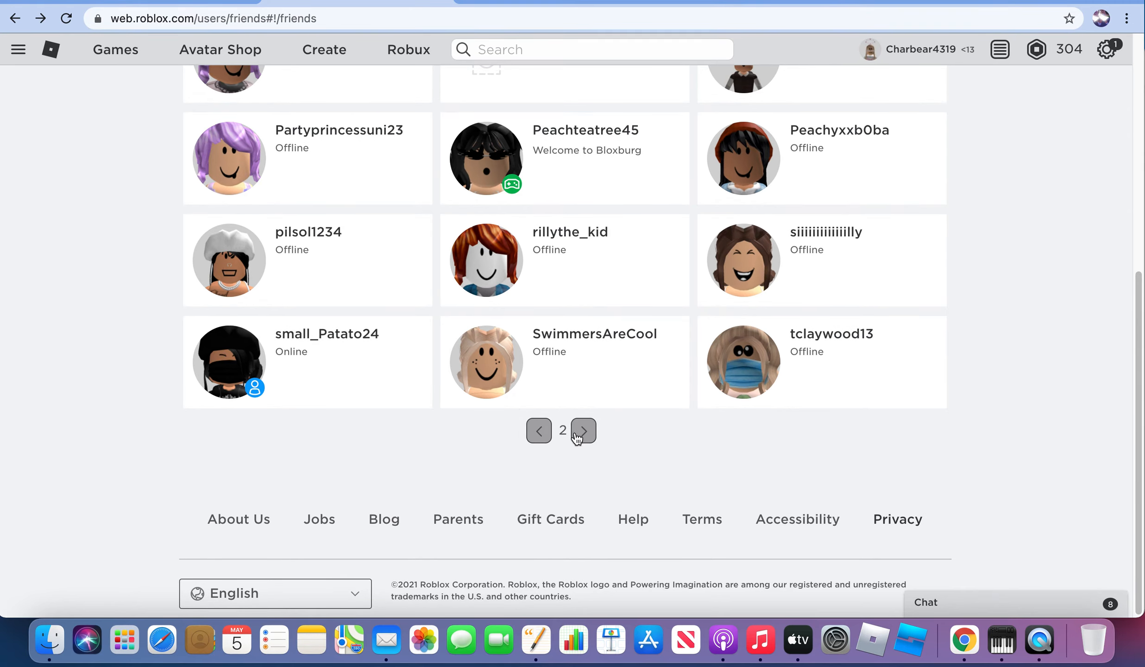
pyautogui.click(582, 429)
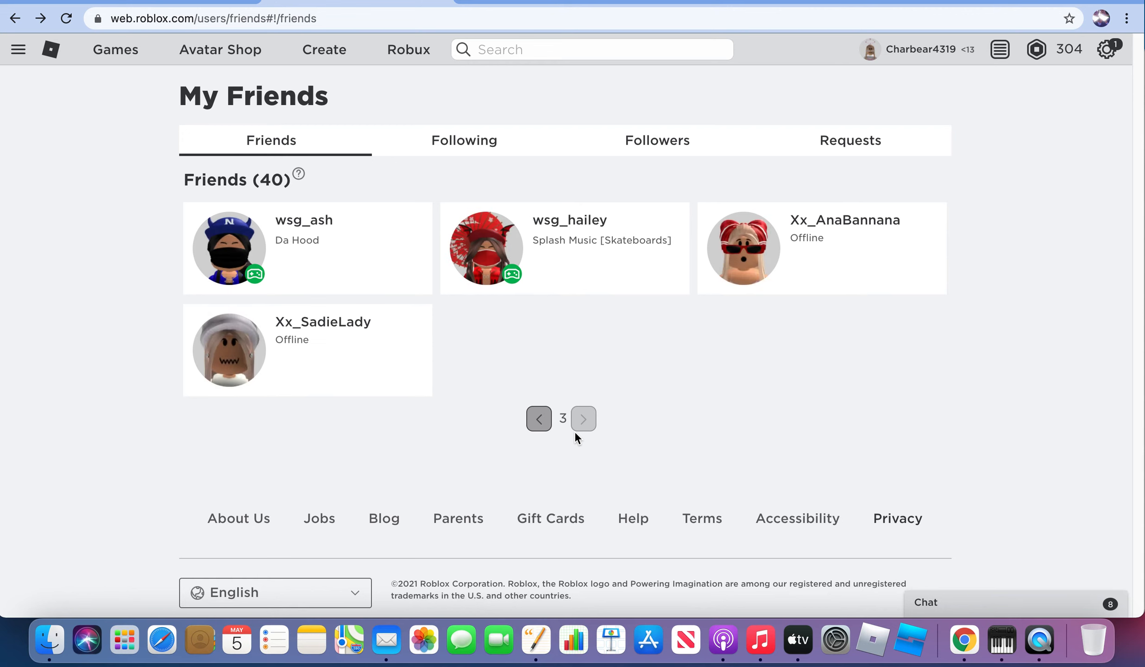
pyautogui.moveTo(253, 369)
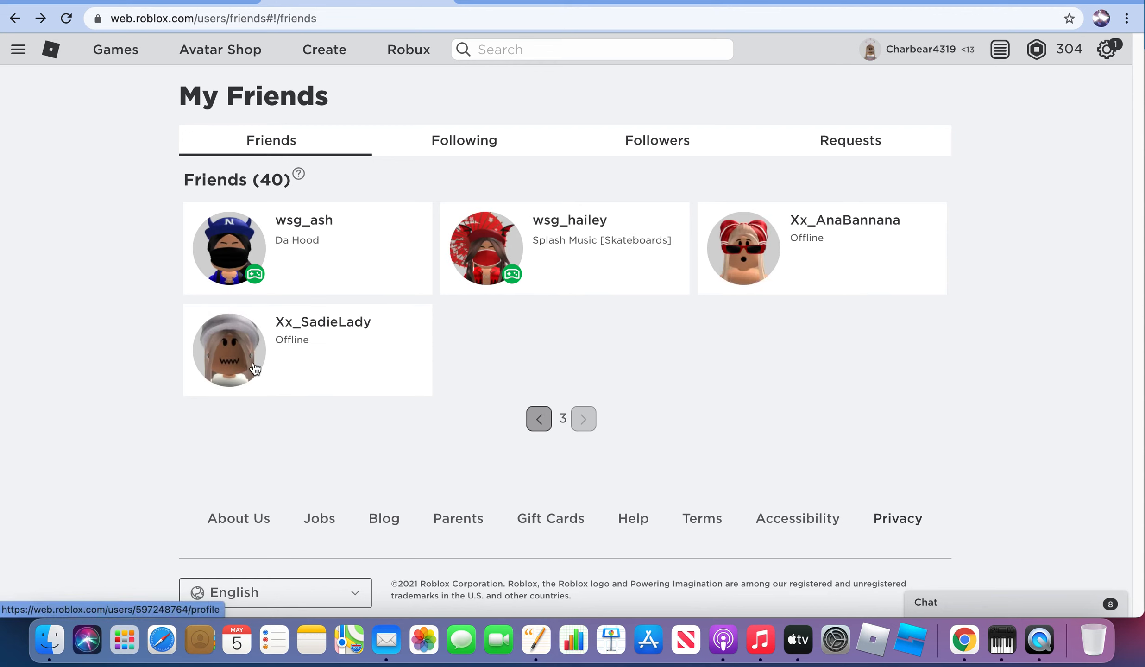
pyautogui.click(228, 350)
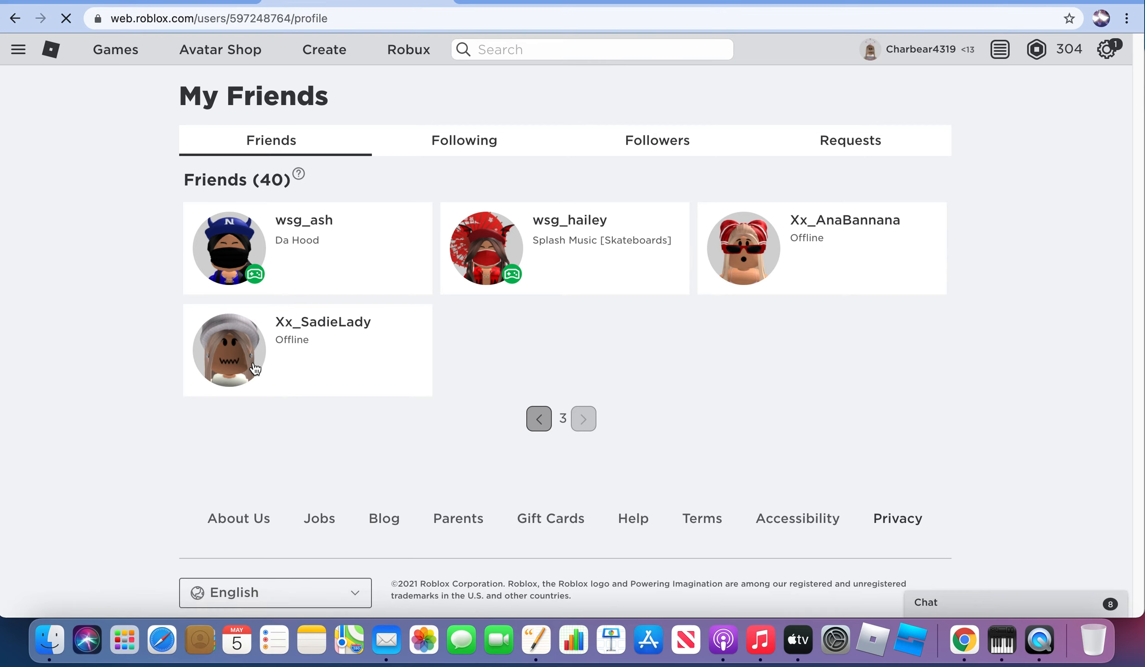
pyautogui.click(228, 349)
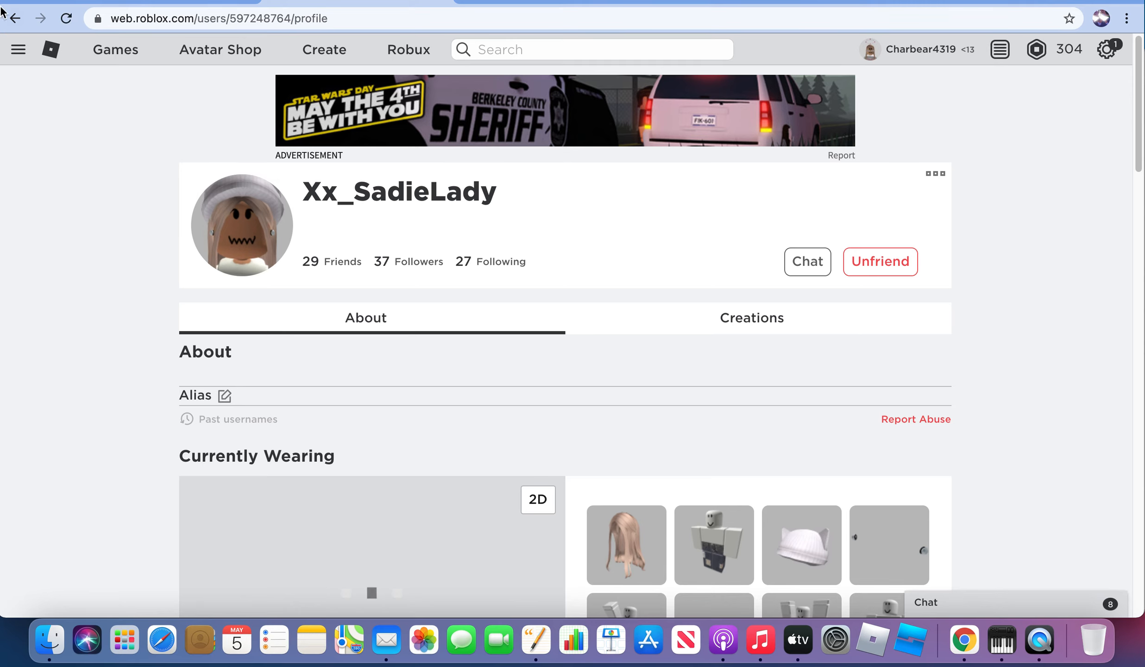
pyautogui.click(50, 49)
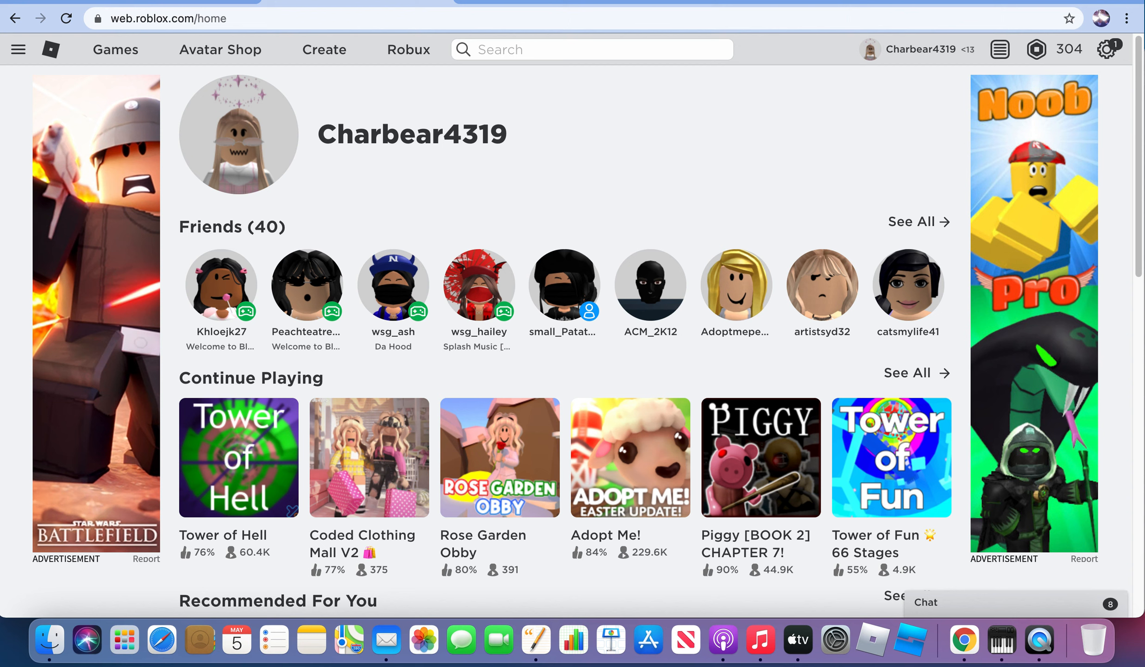
pyautogui.moveTo(585, 217)
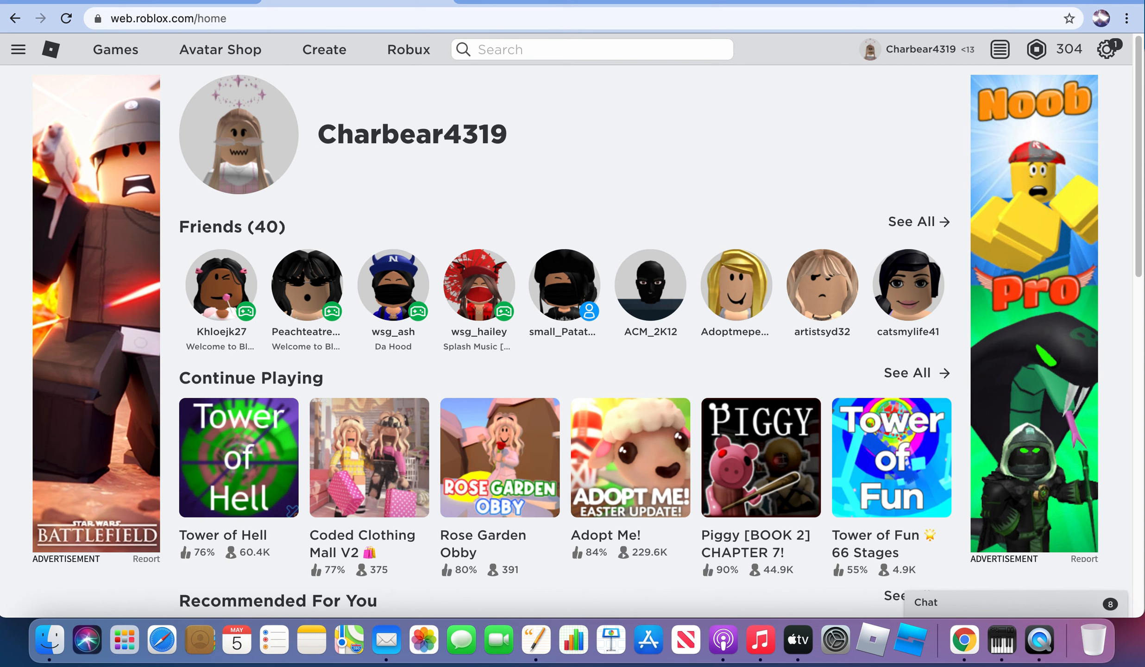
pyautogui.moveTo(820, 8)
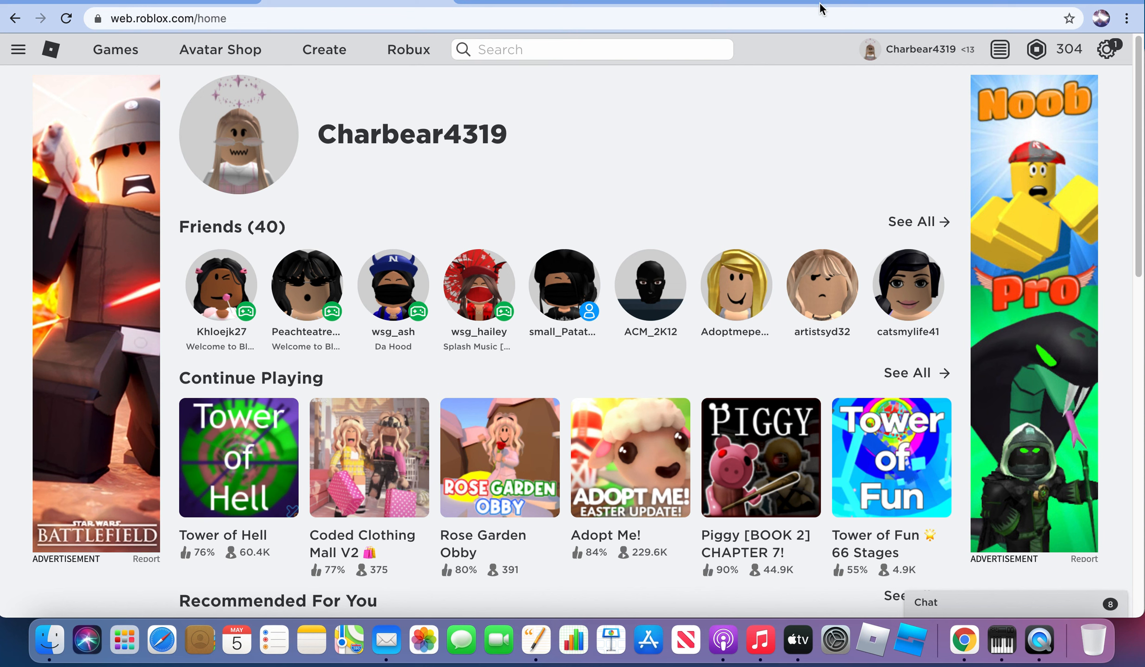